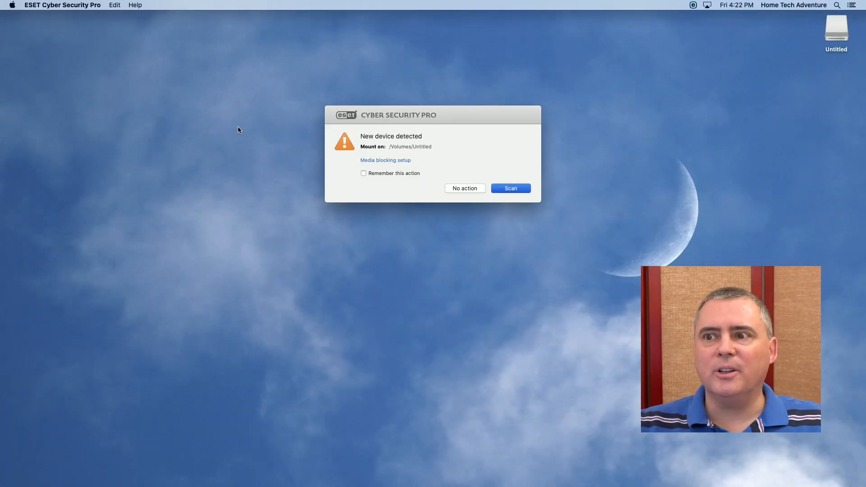
mouse_move(453, 185)
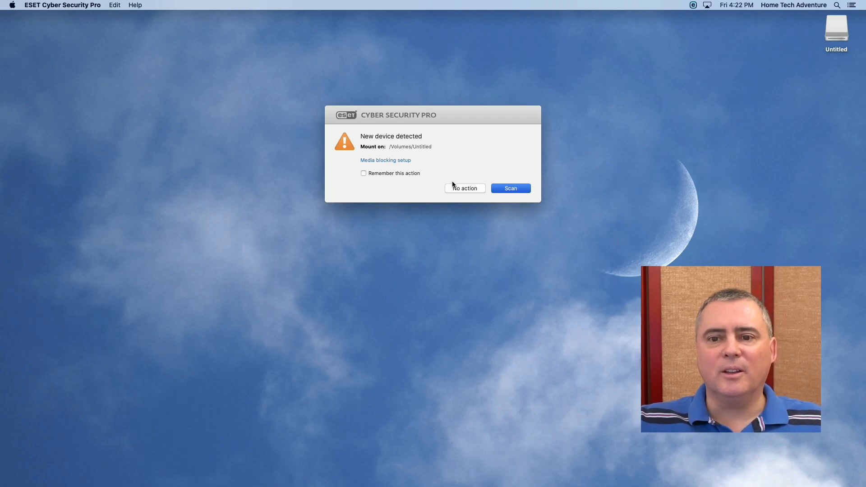
Step: Choose No action on the ESET new-device alert for the USB drive
left_click(464, 189)
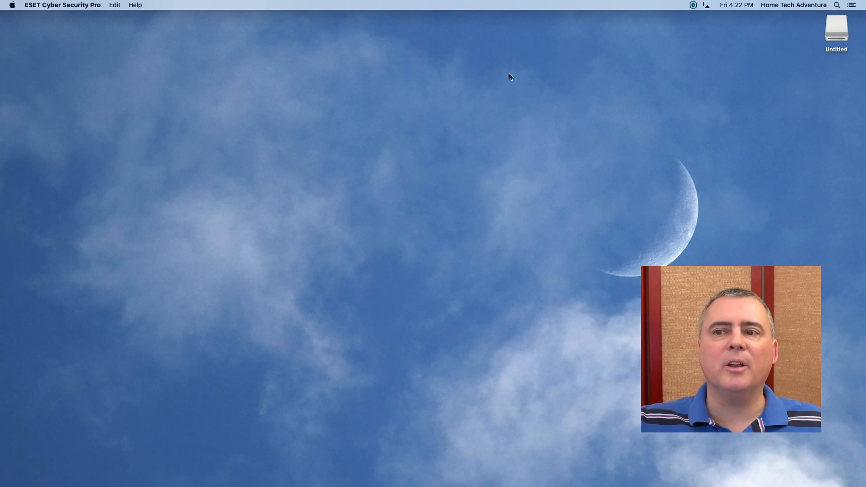
mouse_move(220, 116)
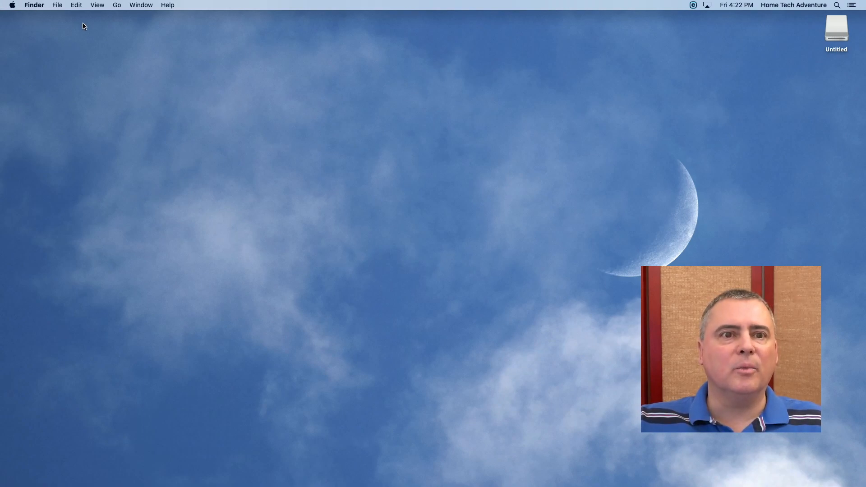
Step: Show the computer's drives in Finder via Go > Computer, including the Untitled USB
left_click(116, 5)
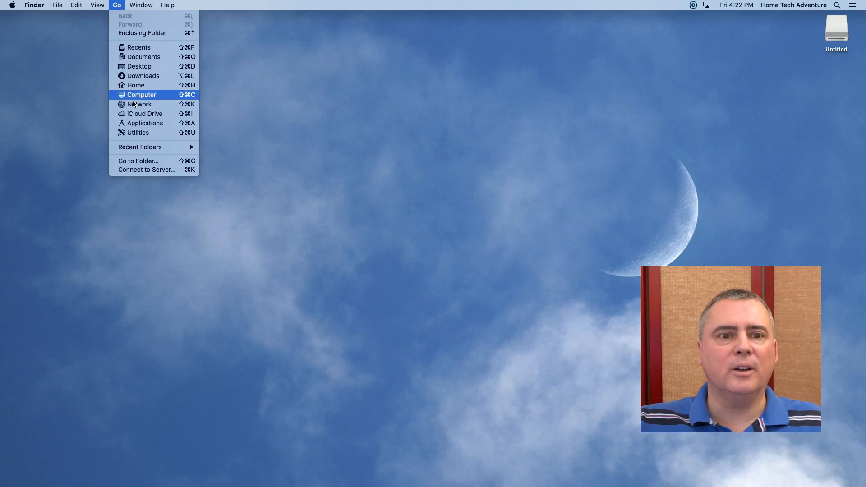
left_click(142, 94)
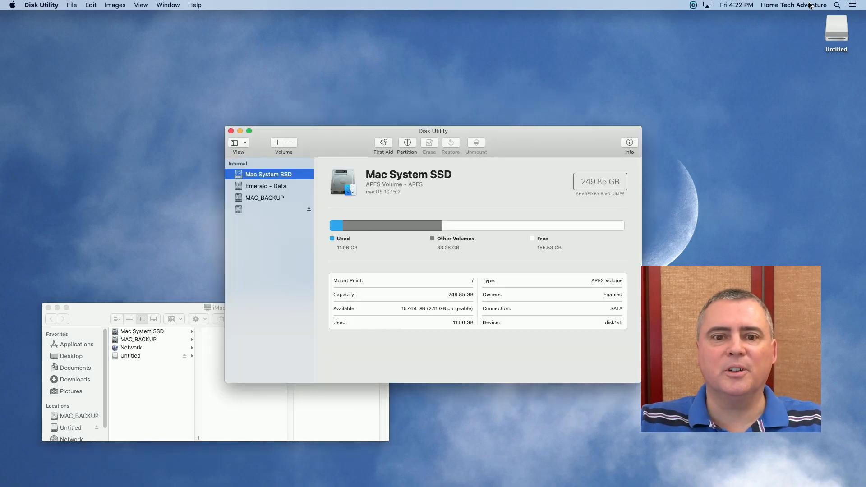
mouse_move(249, 223)
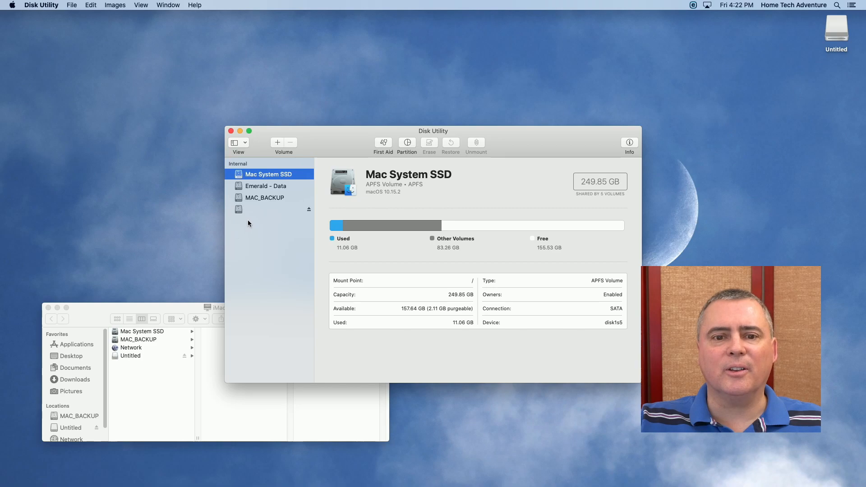
Step: Select the 15.87 GB FAT32 USB volume in Disk Utility and start erasing it
left_click(249, 209)
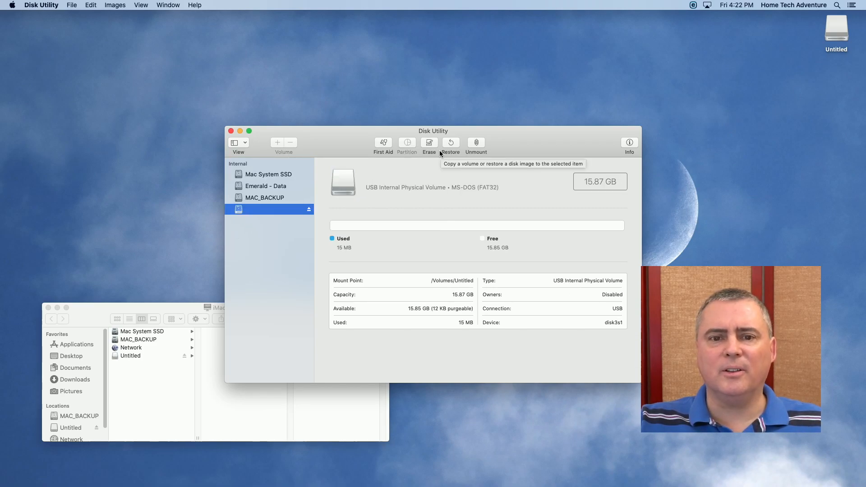
mouse_move(370, 279)
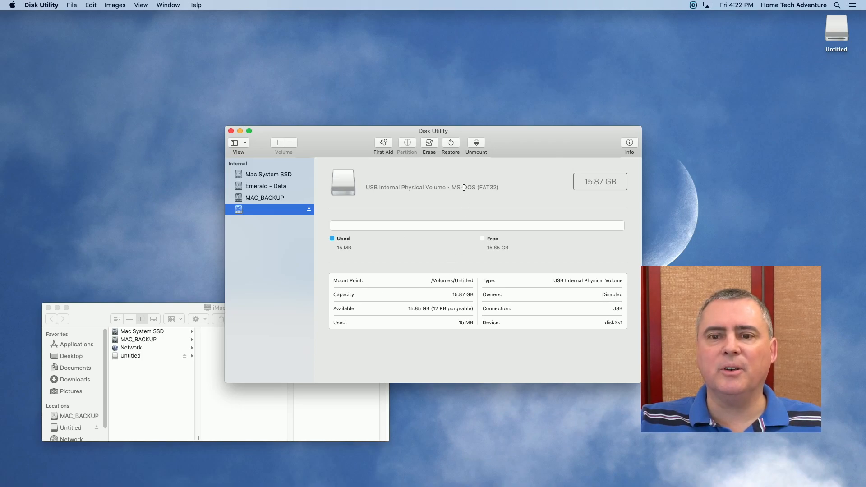
left_click(429, 145)
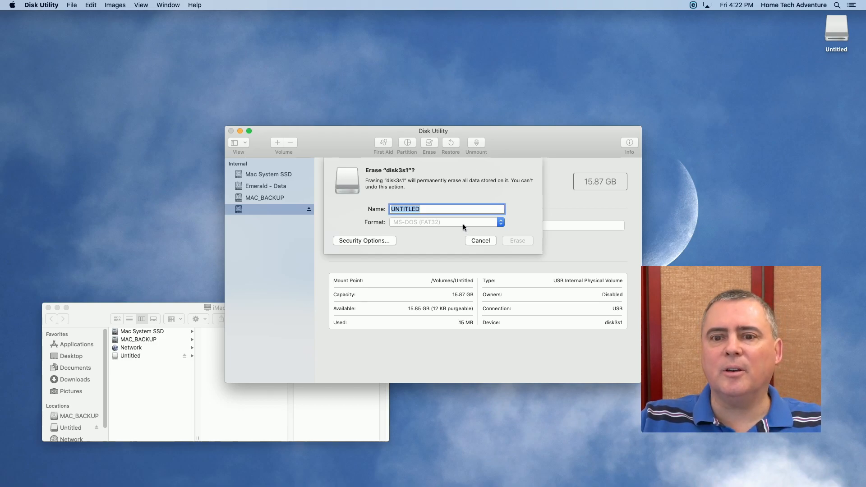
Step: Erase the drive as Mac OS Extended (Journaled) named Blank USB and acknowledge the failure
left_click(445, 222)
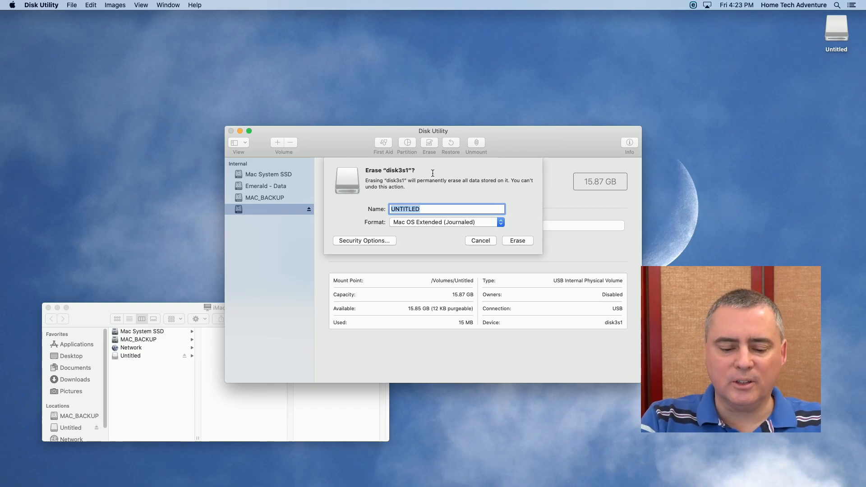
type("Blank USB")
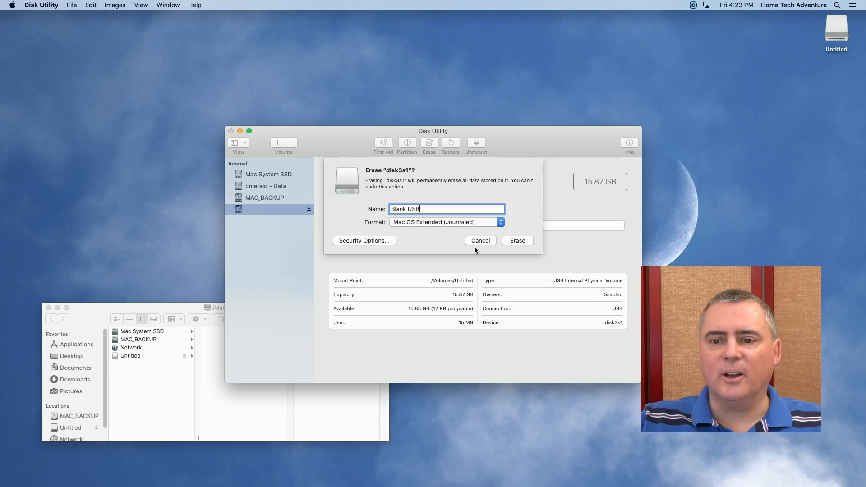
left_click(517, 240)
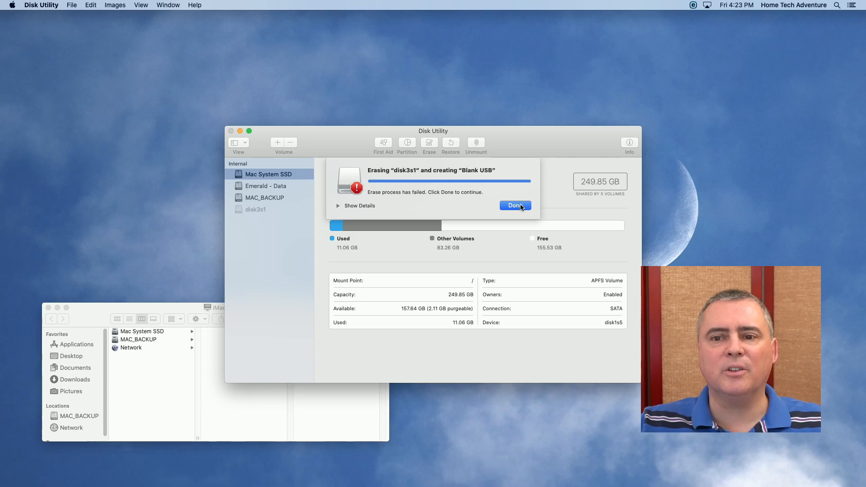
left_click(514, 206)
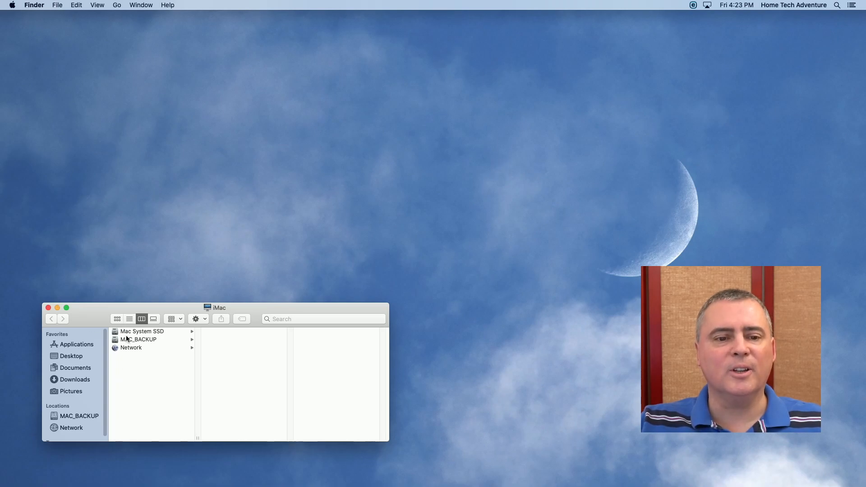
mouse_move(400, 154)
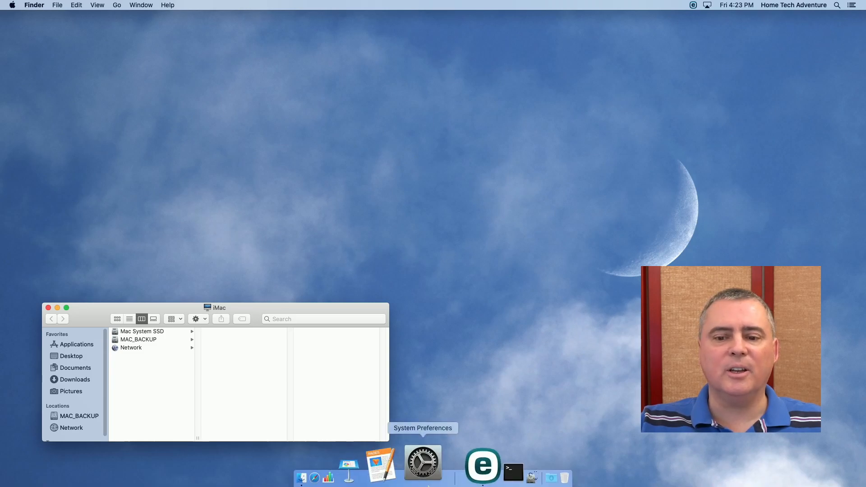
Step: Search for disk utility and terminal, then browse to the Utilities folder via Go > Utilities
type("disk utility")
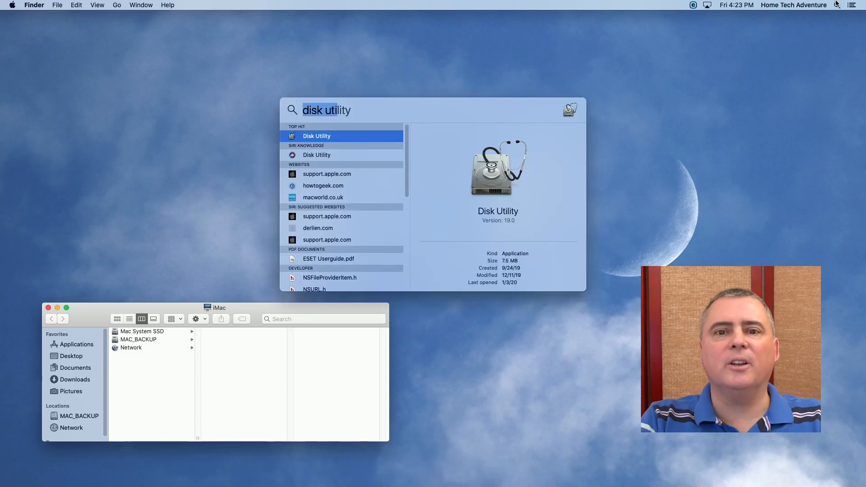
type("terminal")
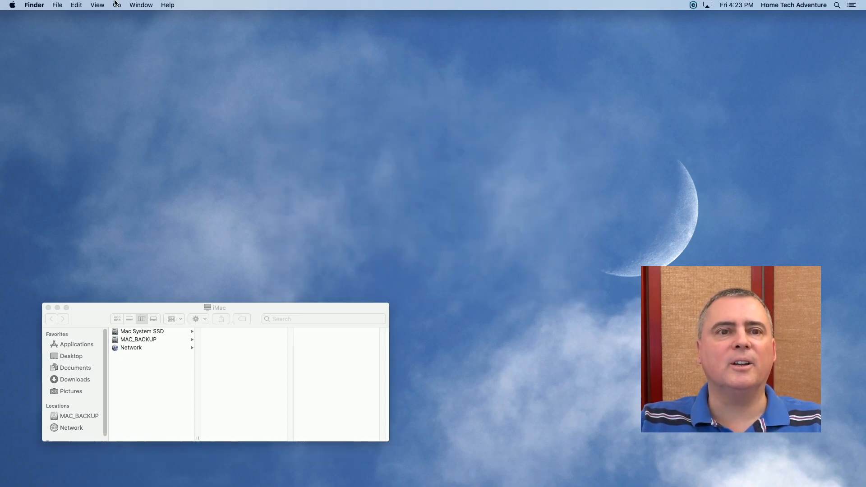
left_click(116, 5)
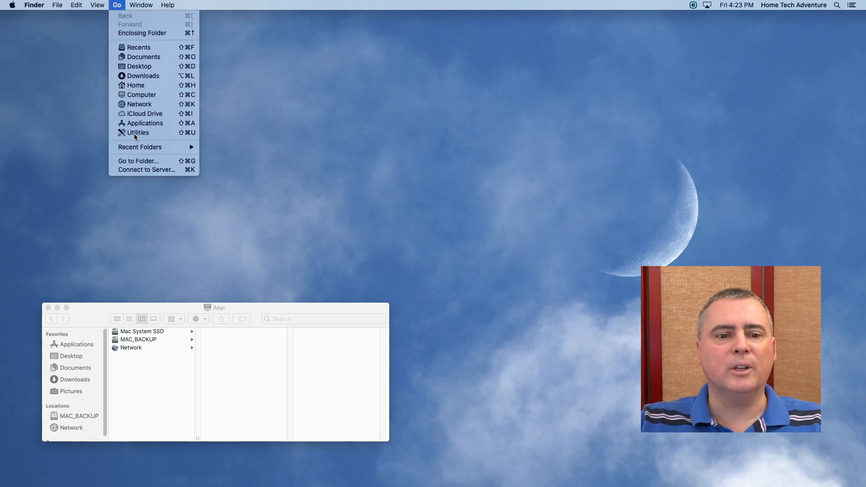
left_click(137, 133)
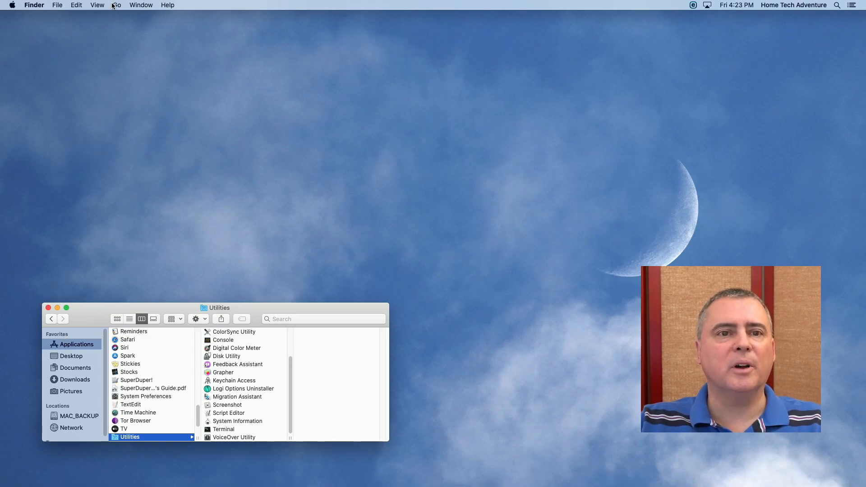
mouse_move(46, 324)
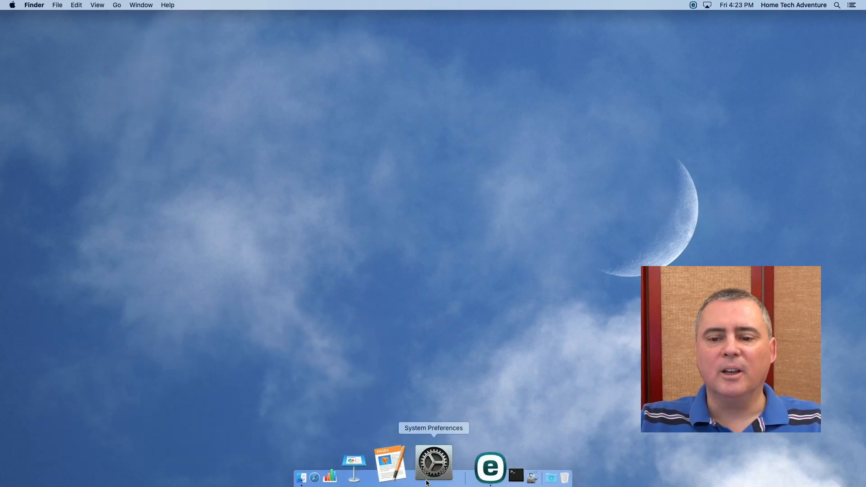
Step: Launch Terminal from the Dock and enlarge its window to 92×25
left_click(515, 474)
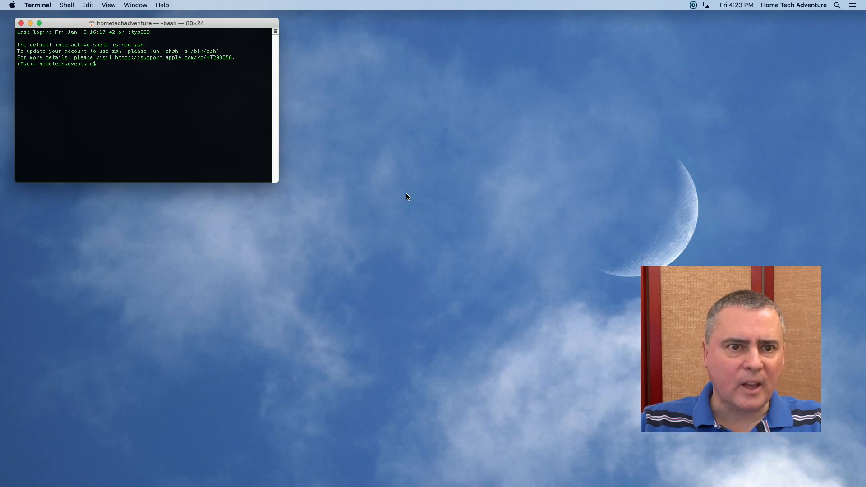
mouse_move(144, 58)
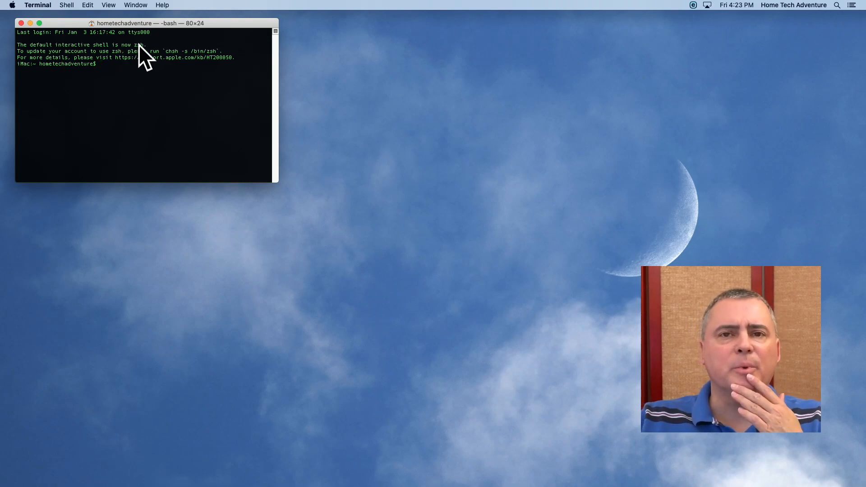
mouse_move(290, 192)
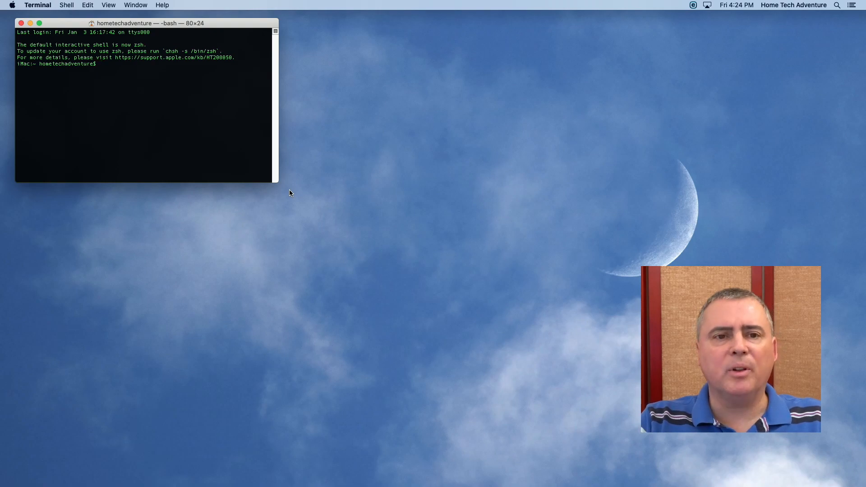
left_click_drag(279, 184, 387, 235)
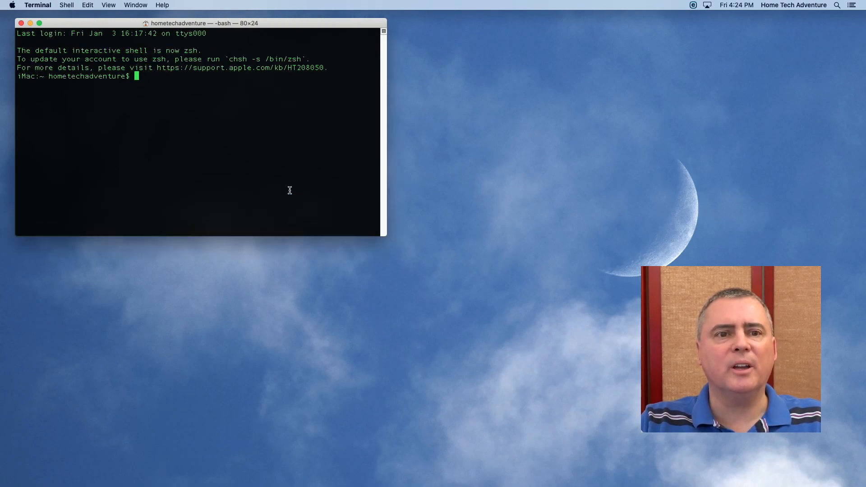
left_click_drag(385, 236, 430, 259)
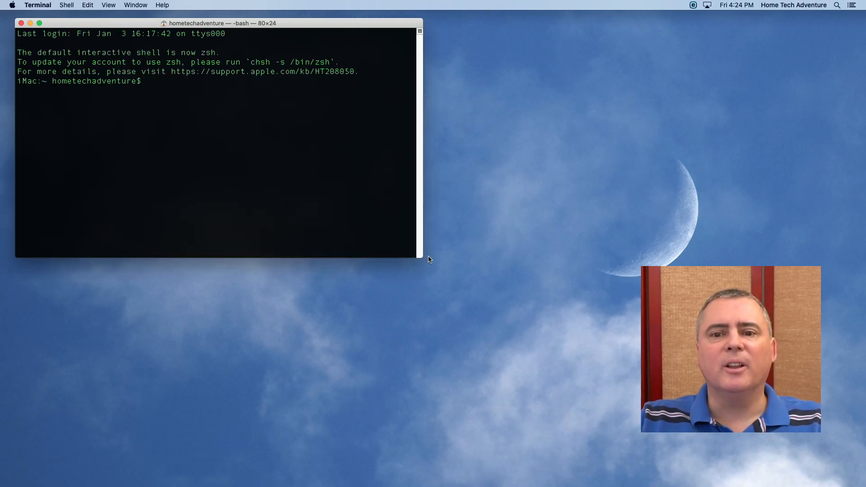
left_click_drag(422, 255, 482, 263)
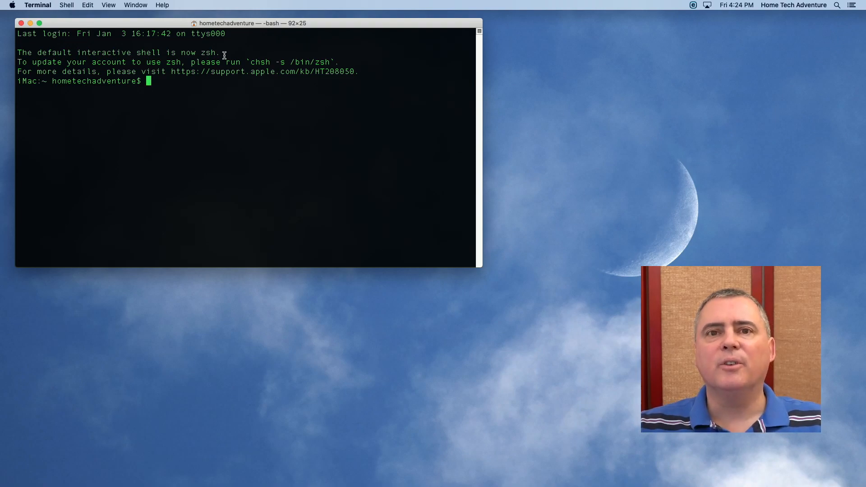
mouse_move(114, 72)
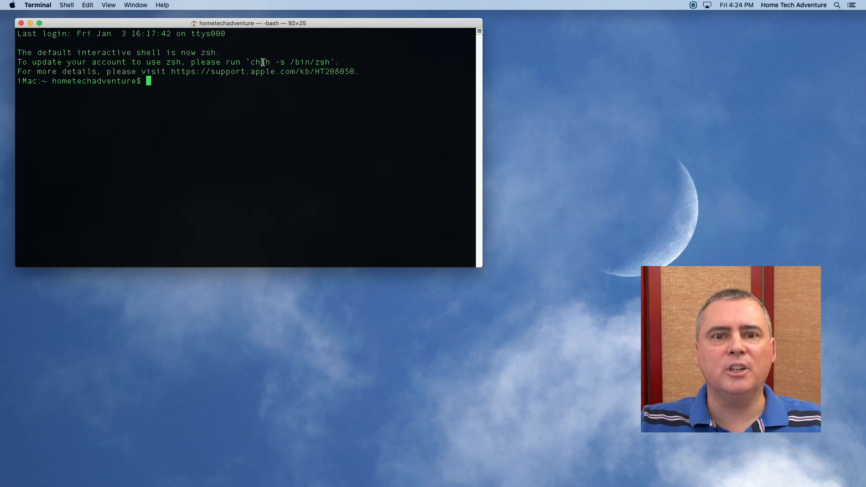
Step: Run chsh -s /bin/zsh to make zsh the account's default shell
double_click(260, 61)
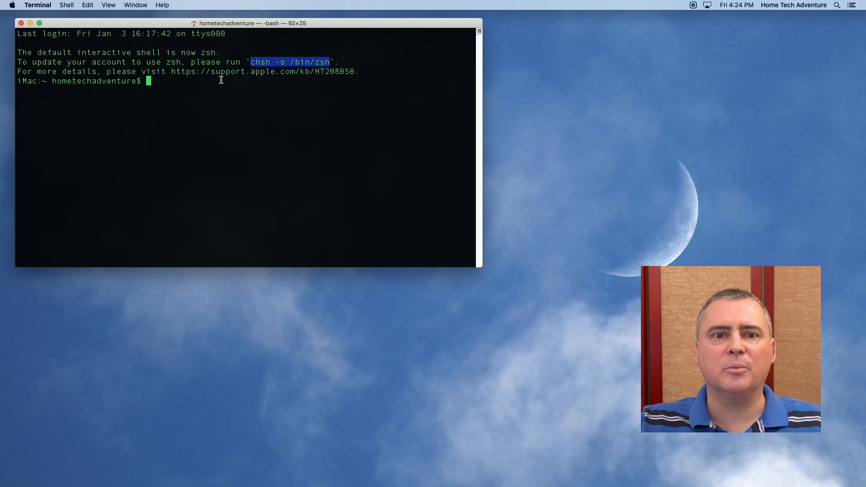
mouse_move(159, 82)
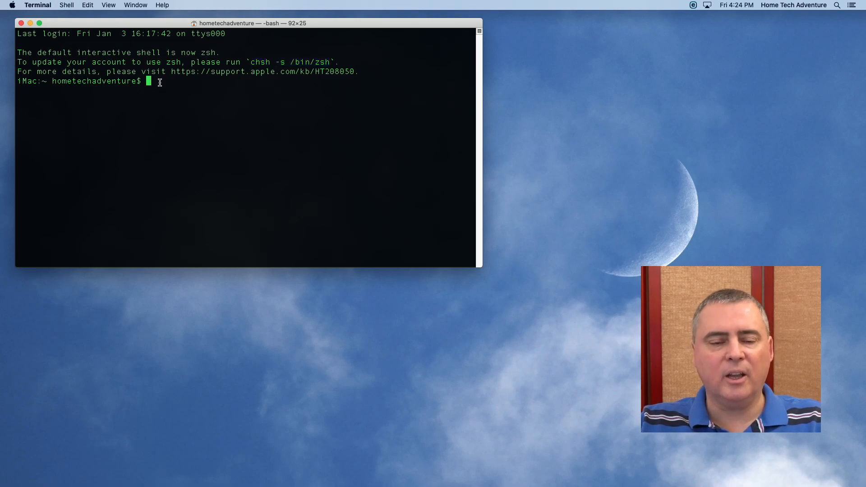
type("chsh -s /bin/zsh")
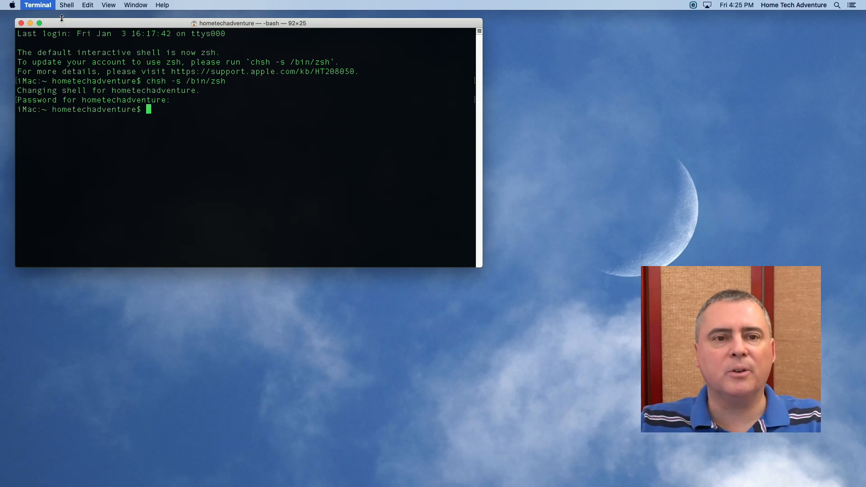
Step: Relaunch Terminal into a zsh session and enlarge the window to 87×27
left_click(22, 22)
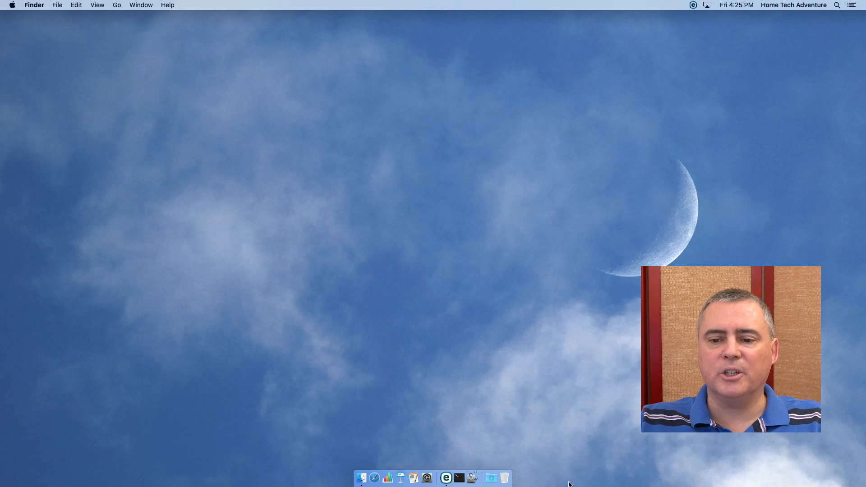
left_click(454, 447)
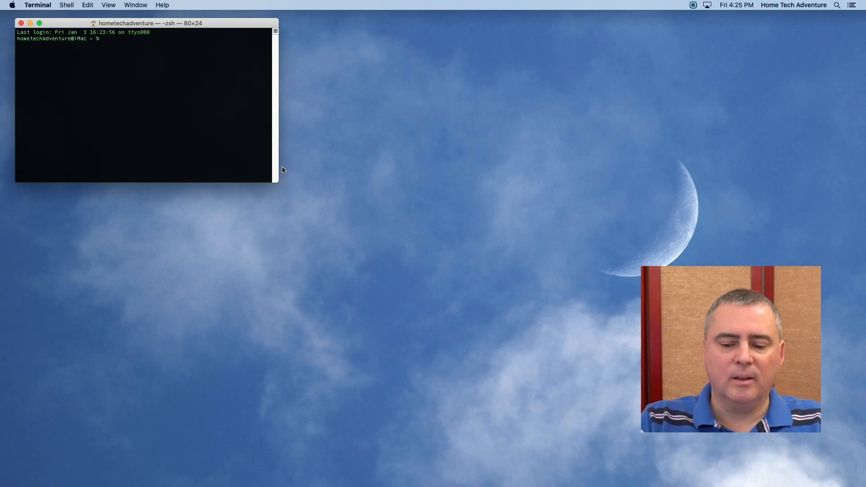
left_click_drag(277, 182, 387, 249)
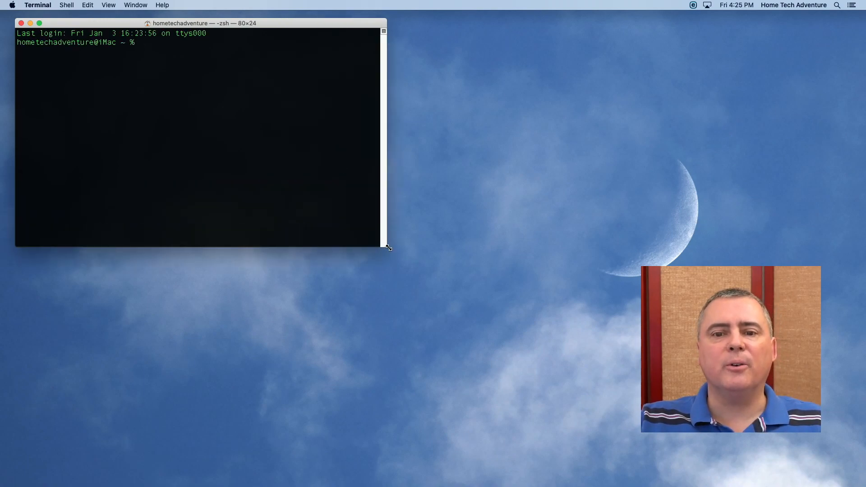
left_click_drag(388, 247, 418, 272)
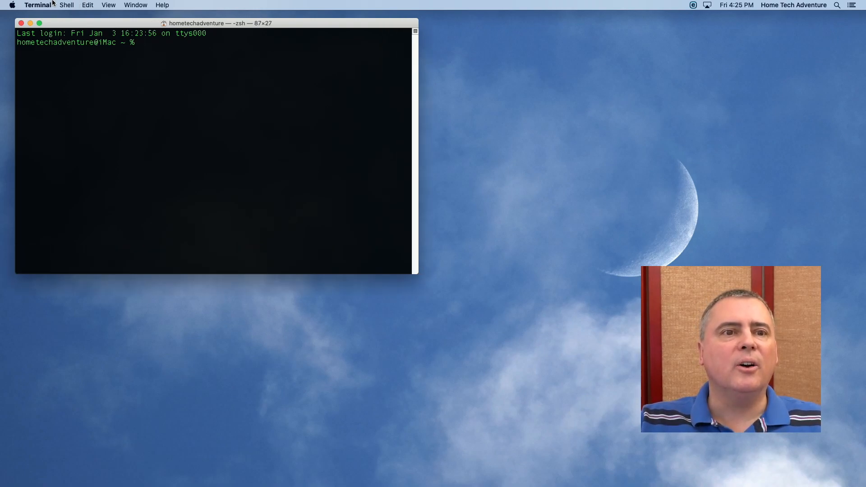
mouse_move(104, 47)
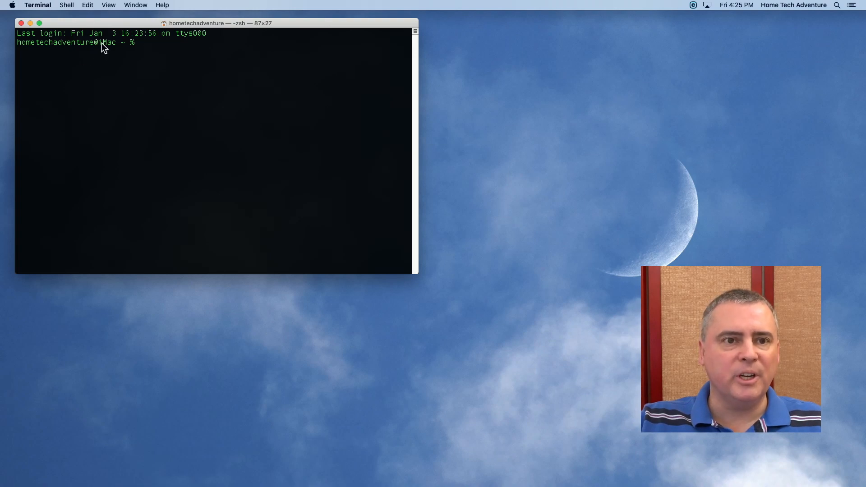
left_click(38, 5)
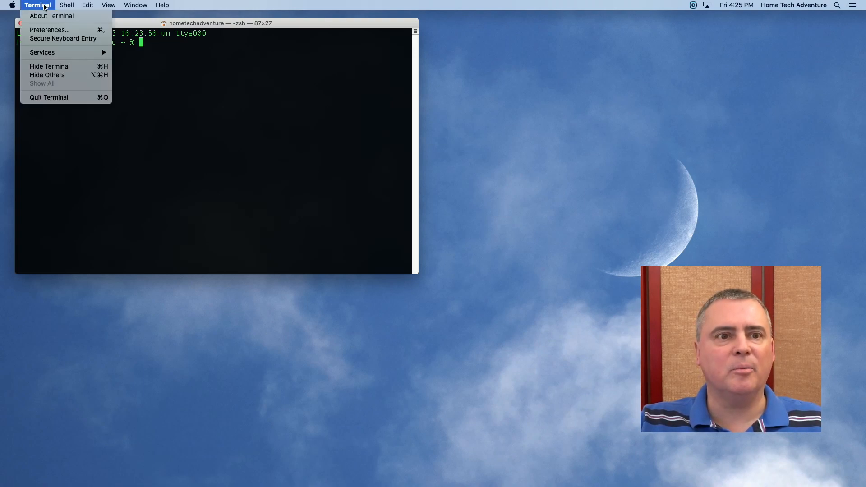
mouse_move(49, 66)
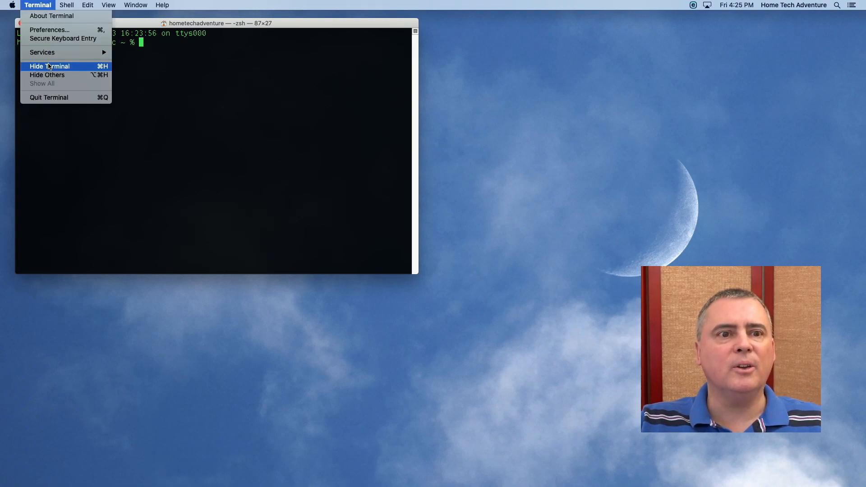
left_click(49, 29)
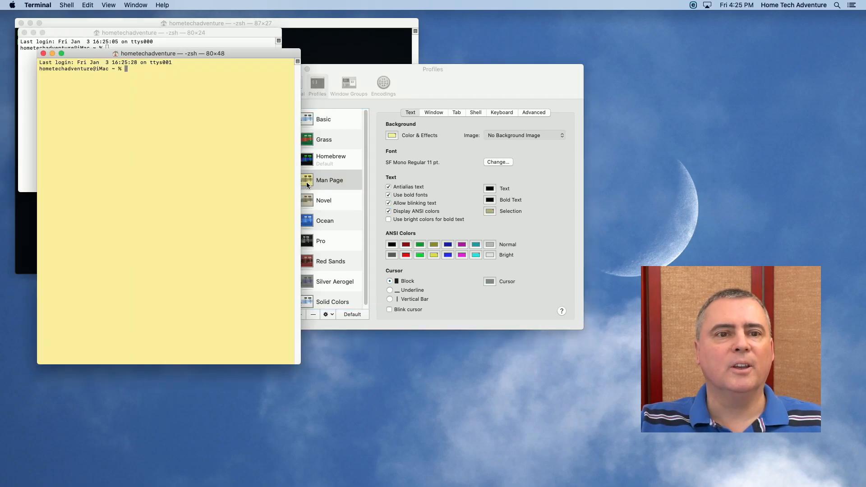
left_click(331, 262)
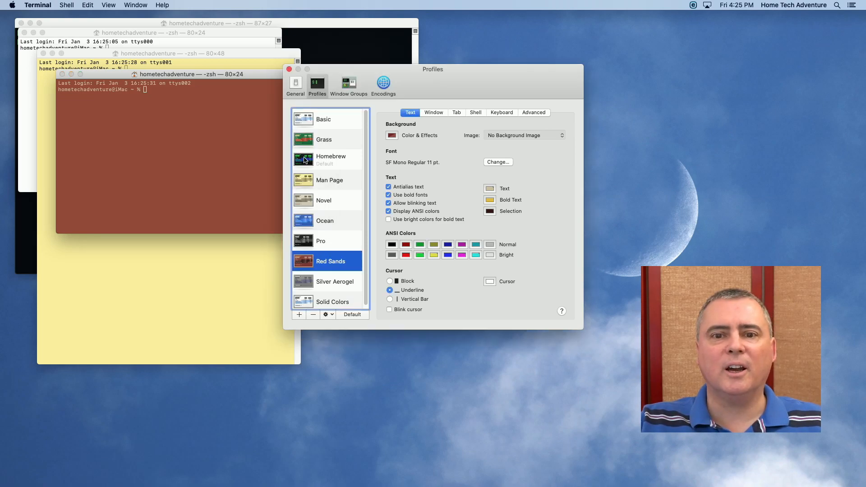
left_click(331, 158)
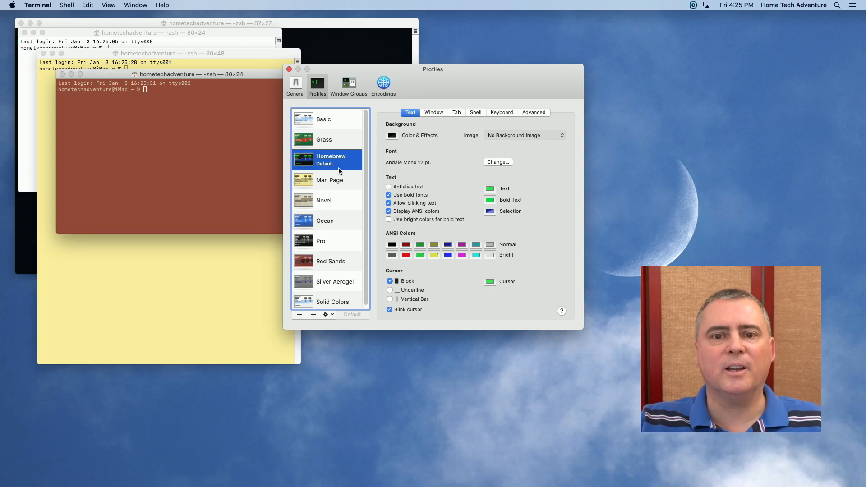
left_click(288, 68)
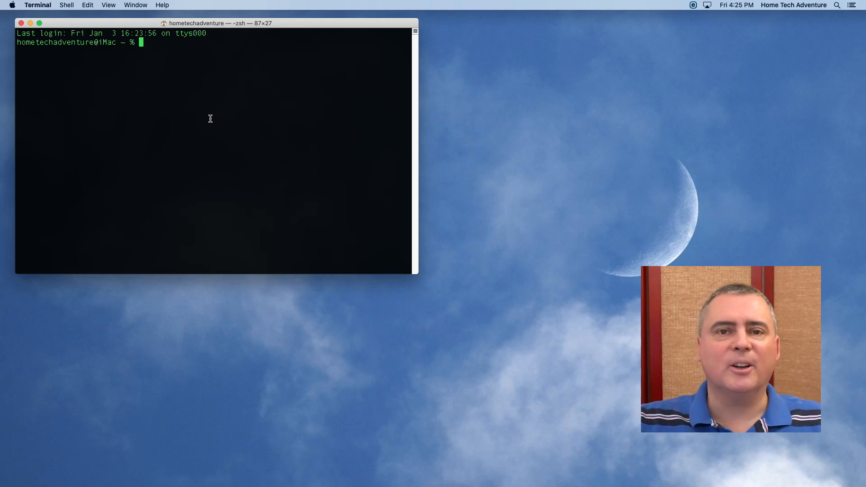
mouse_move(294, 95)
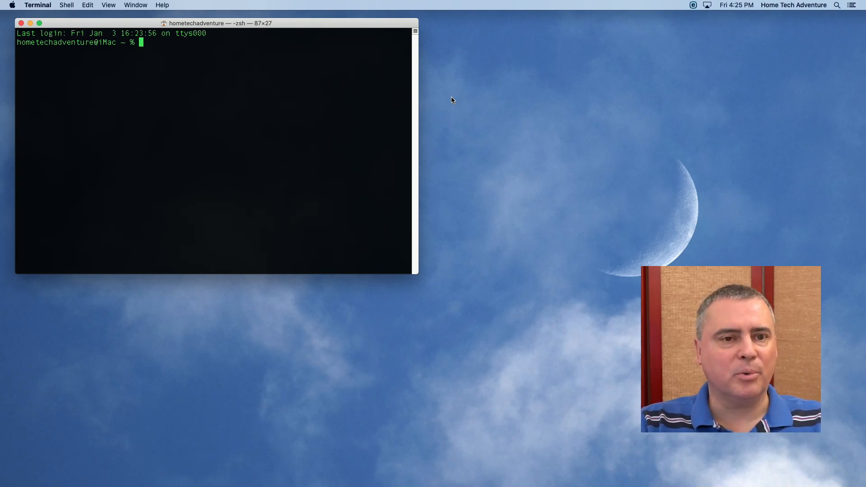
type("diskutil list")
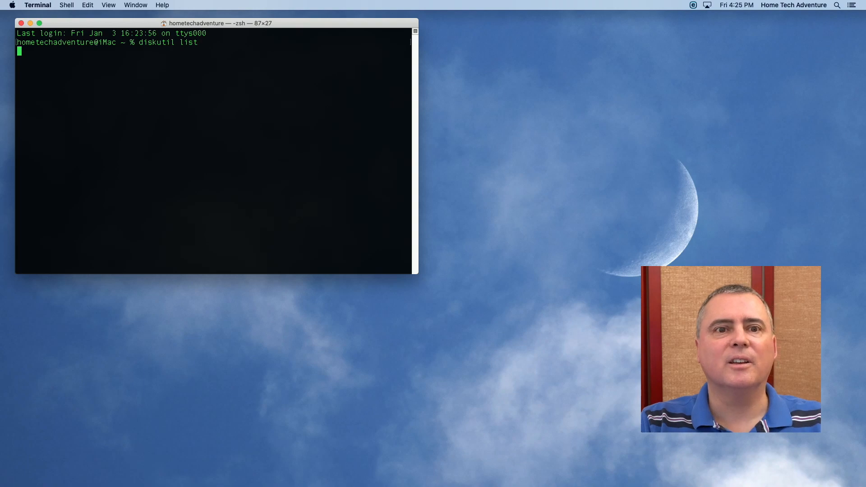
Step: Run diskutil list to show all disks, revealing the 15.9 GB disk3
key("Return")
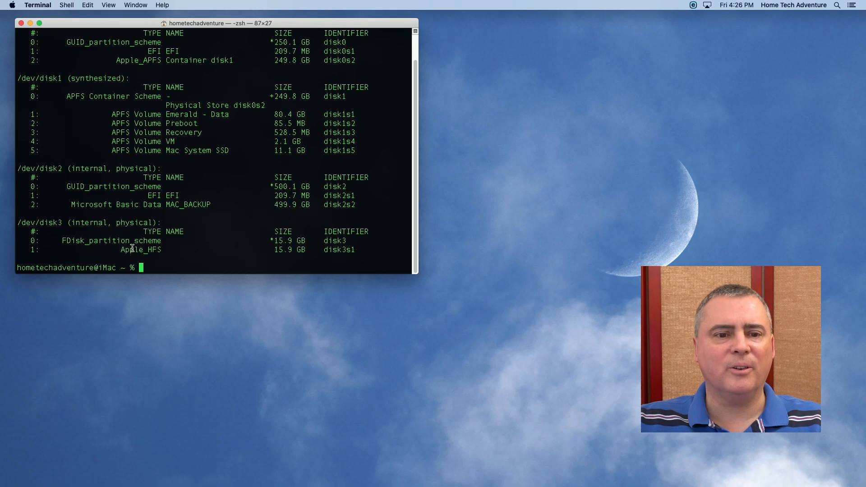
mouse_move(133, 233)
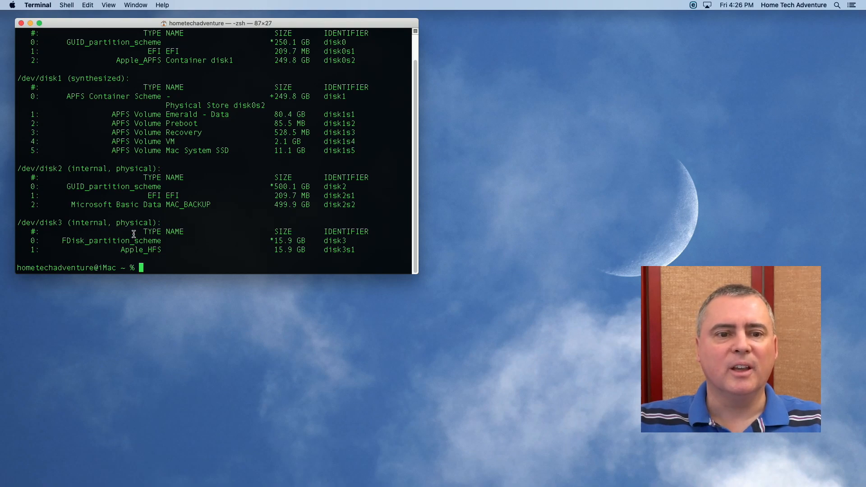
mouse_move(207, 235)
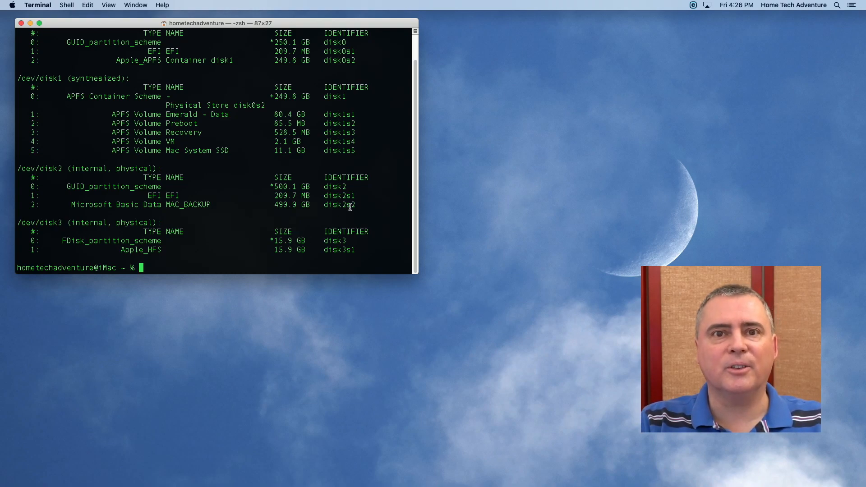
Step: Enter diskutil eraseDisk free BLANKUSB /dev/disk3 to erase the 15.9 GB drive
type("diskutil")
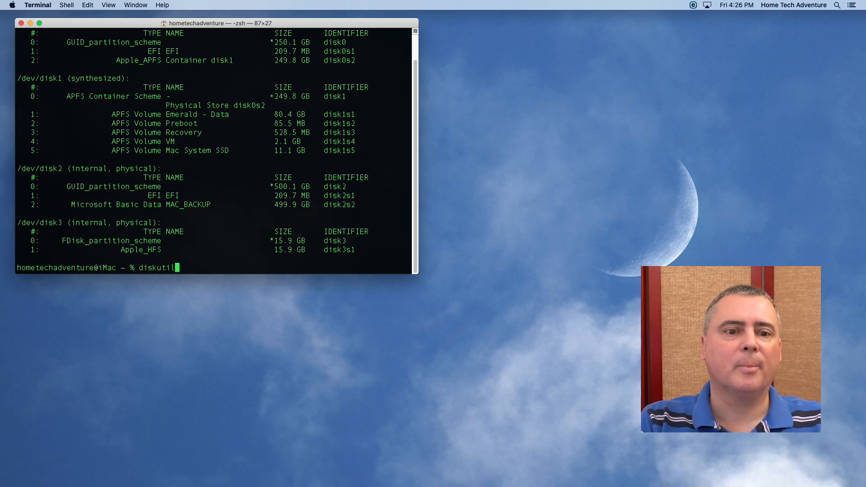
type("eras")
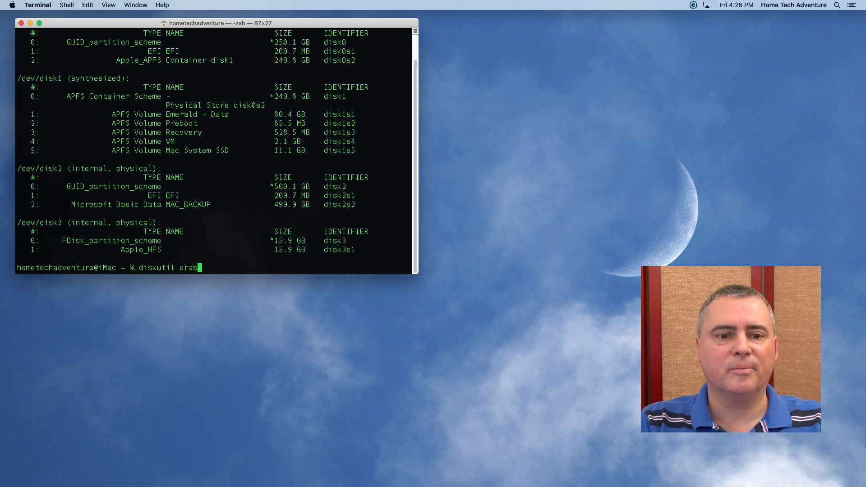
type("eDisk")
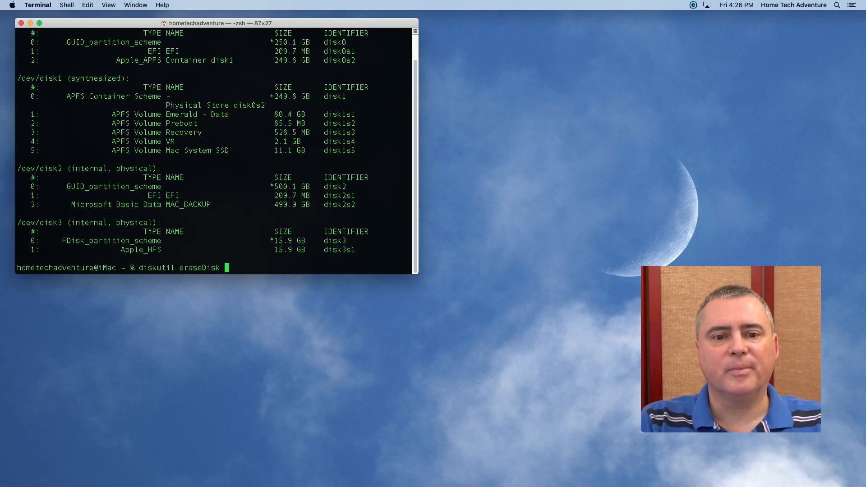
type("free")
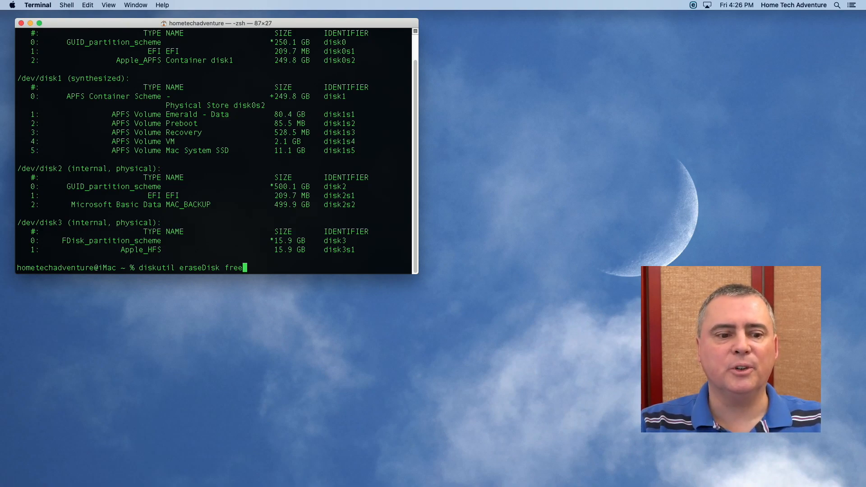
type("\" \"")
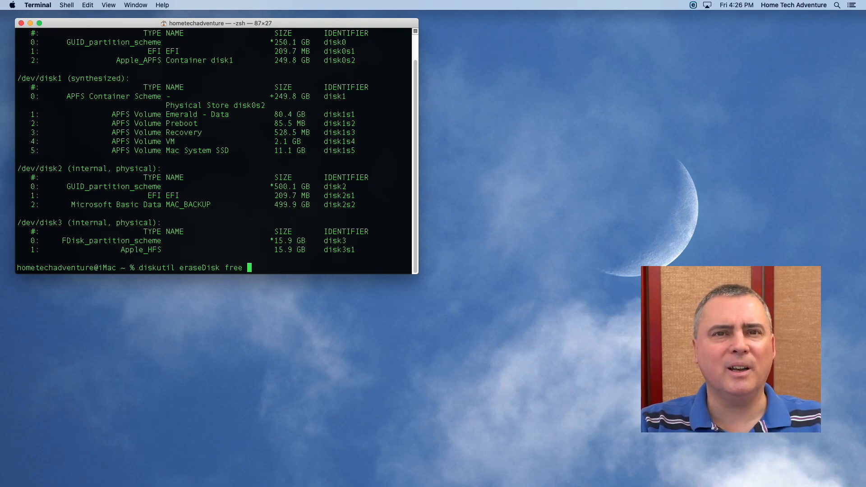
type("BLA")
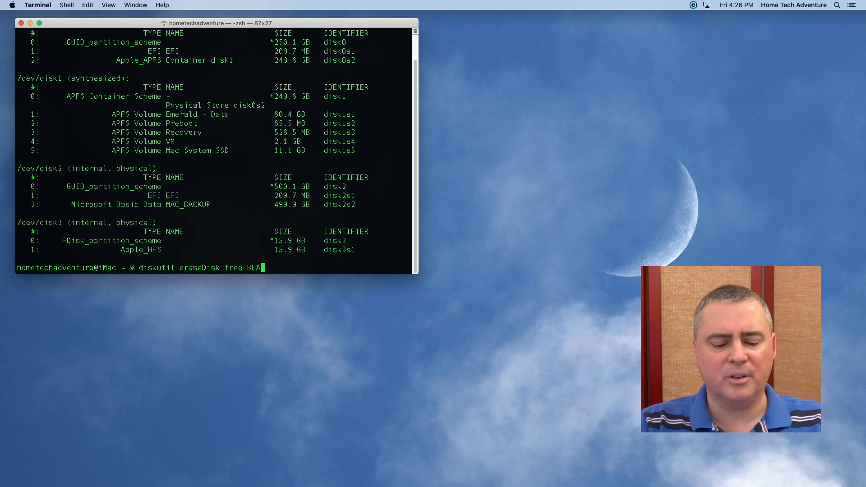
type("KUS")
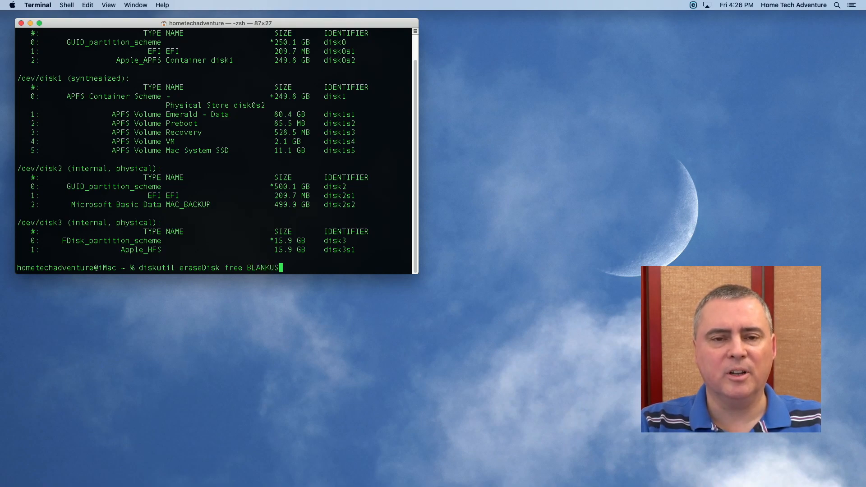
type("B")
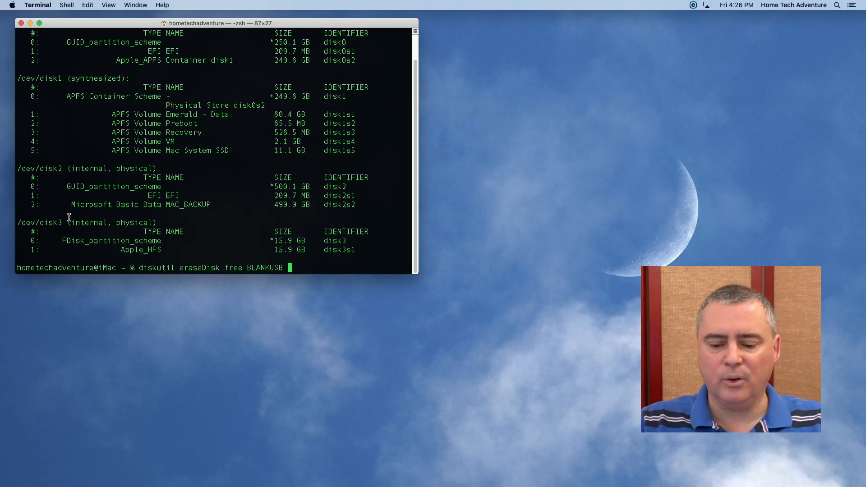
type("/dev/d")
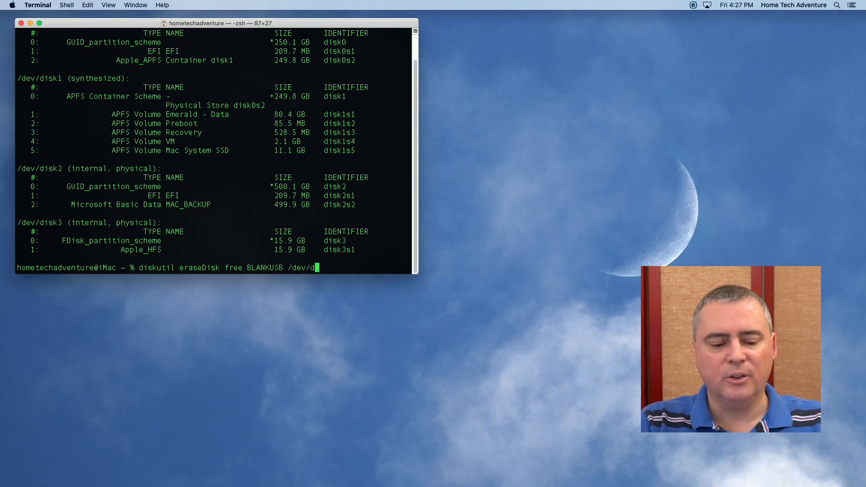
type("sk")
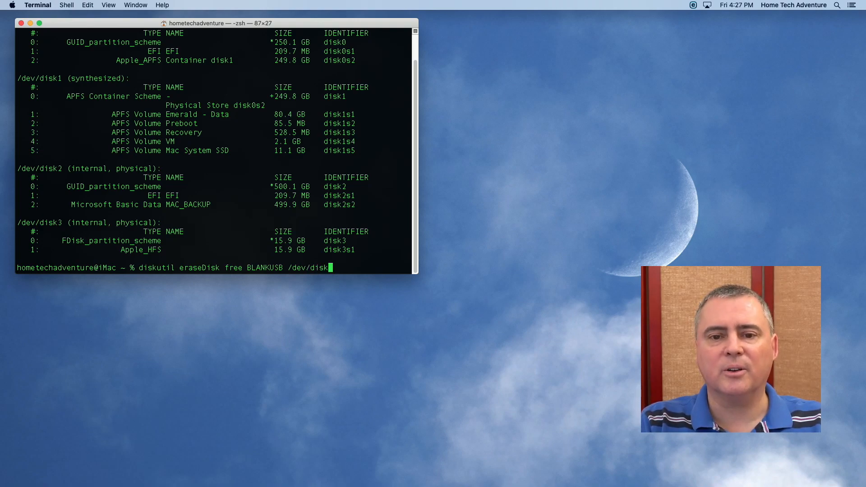
type("3")
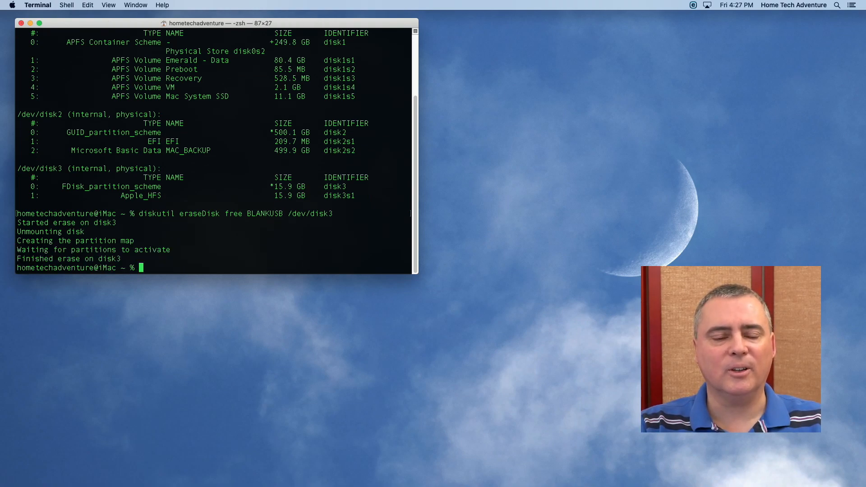
Step: Re-list disks with diskutil to see disk3 GUID-partitioned, then clear the Terminal screen
type("diskutil")
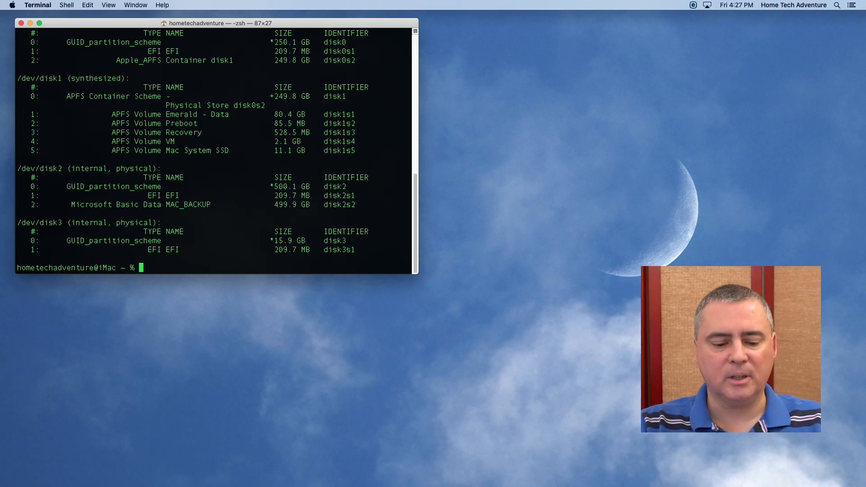
type("clear")
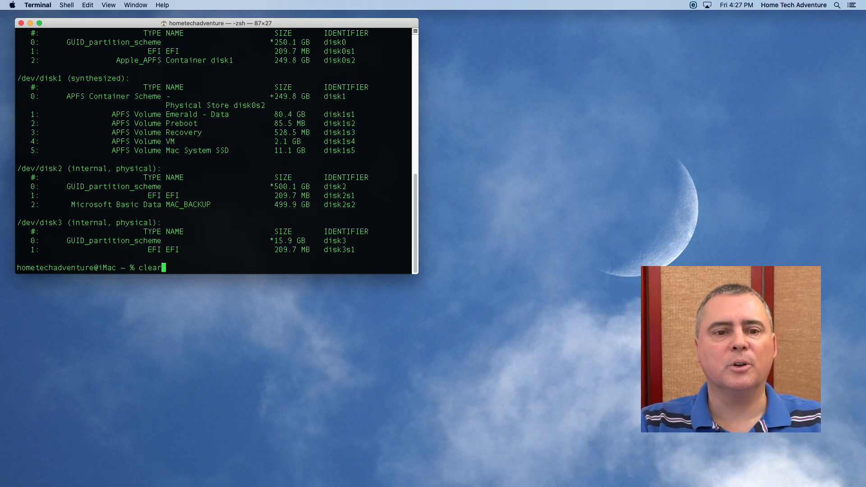
key("return")
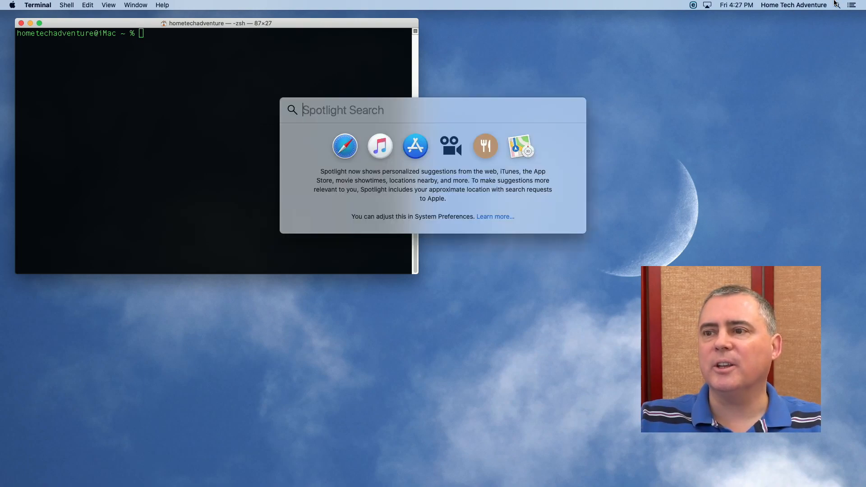
Step: Launch Disk Utility from Spotlight and start erasing the 15.87 GB Media drive
type("disku")
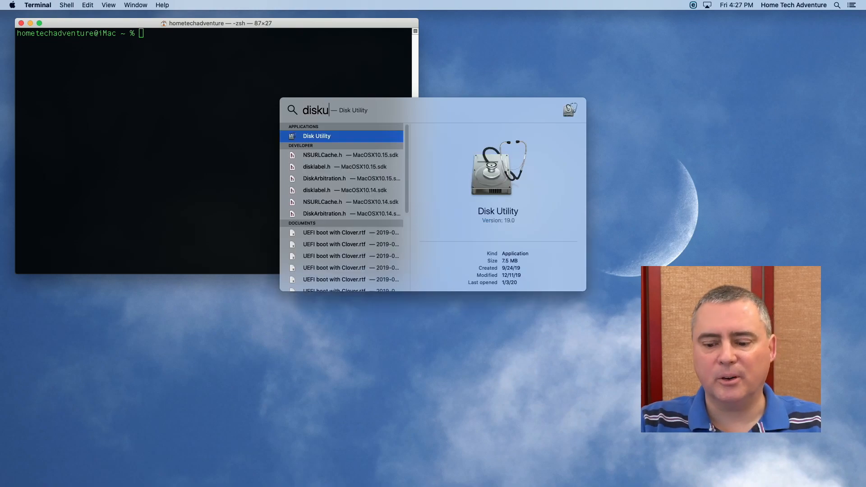
left_click(316, 136)
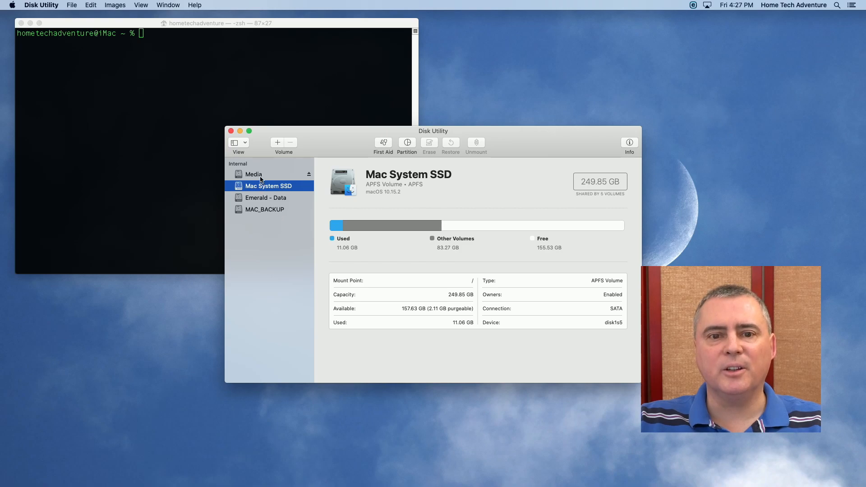
left_click(252, 174)
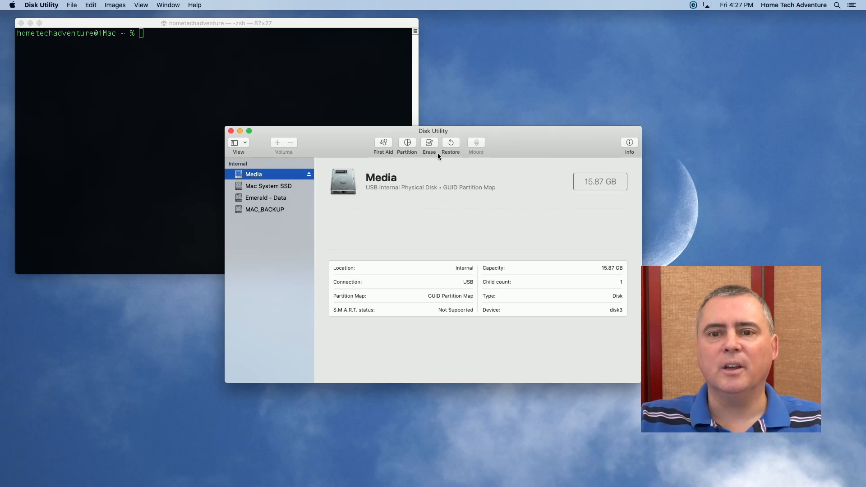
left_click(430, 146)
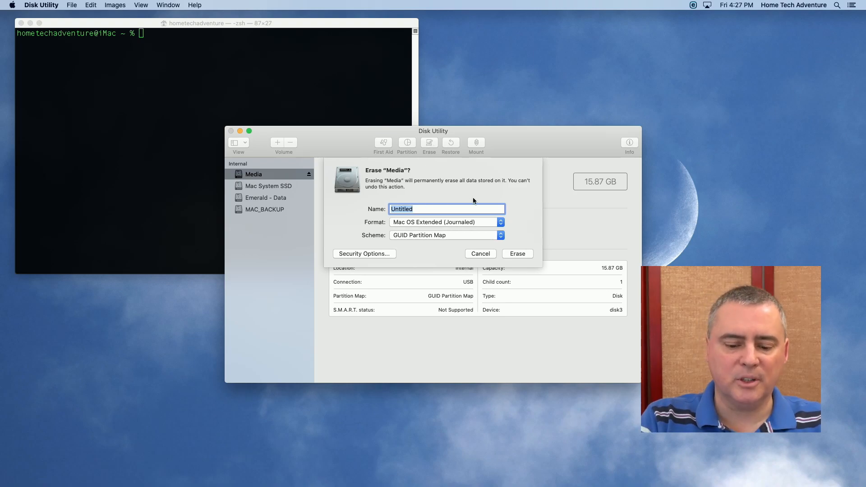
Step: Erase the drive as 'Blank USB' in Mac OS Extended (Journaled) with GUID partitioning
type("Blank USB")
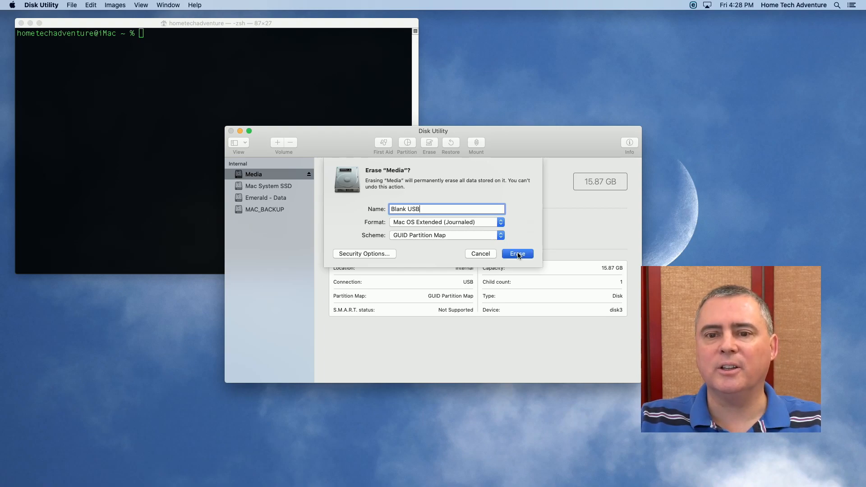
left_click(517, 253)
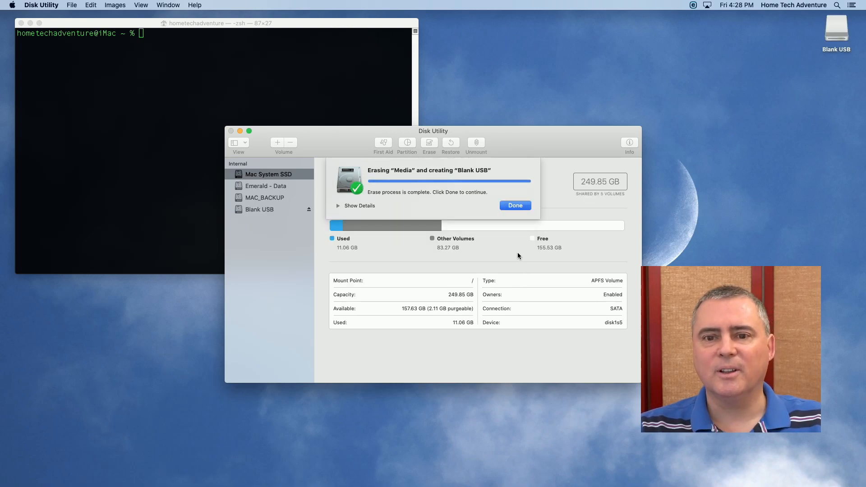
left_click(515, 205)
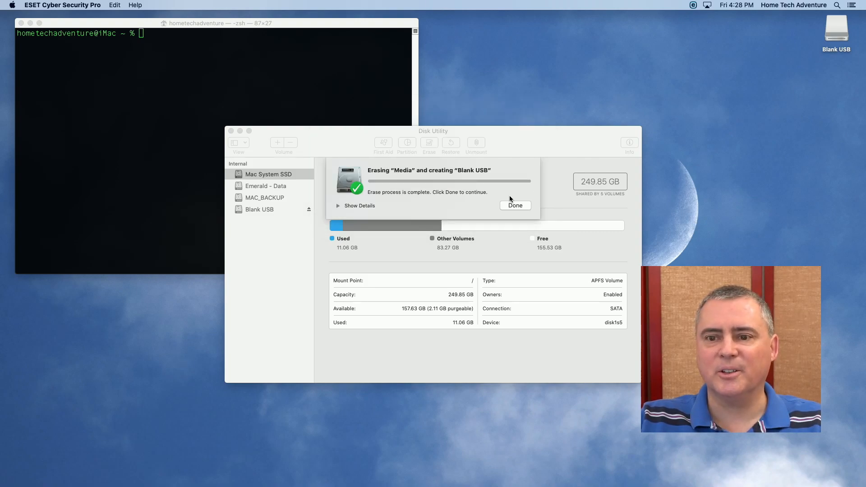
left_click(514, 205)
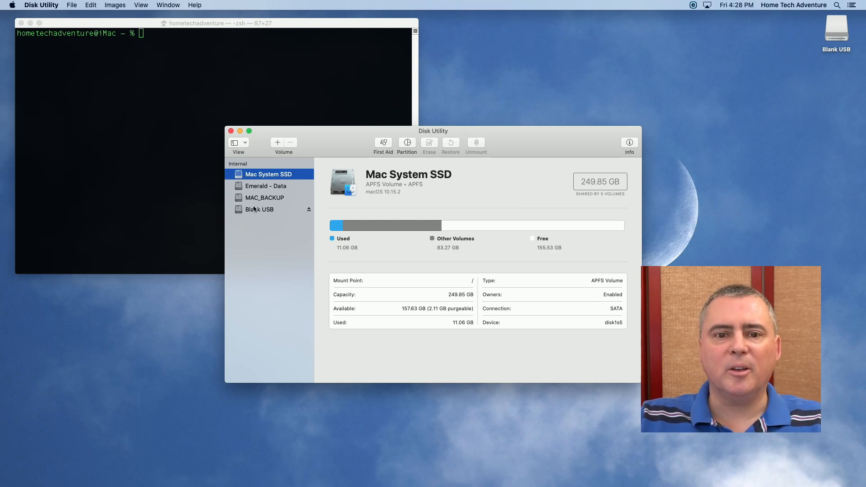
Step: Review the newly erased Blank USB volume and close Disk Utility
left_click(259, 209)
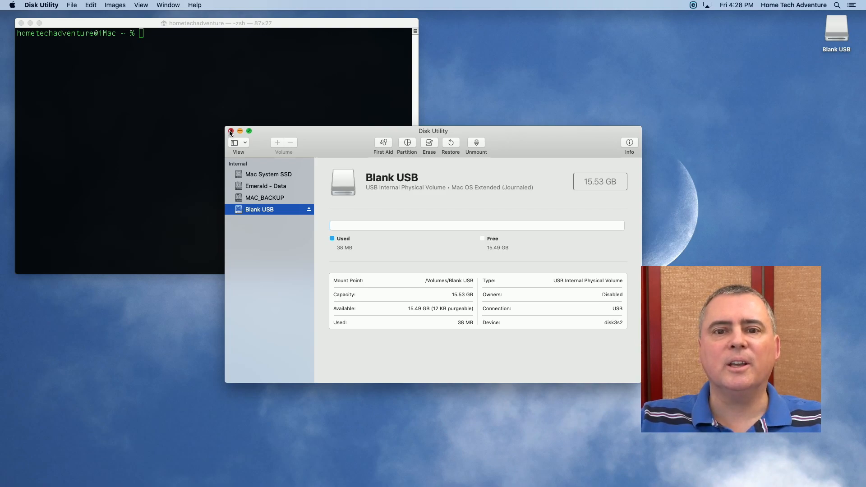
left_click(231, 132)
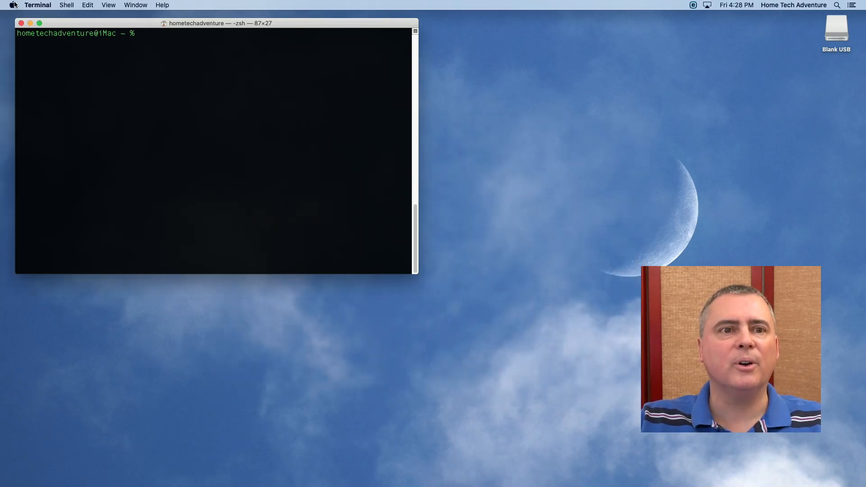
Step: Launch the App Store from the Apple menu, search 'mac os catalina' and view its page
left_click(38, 6)
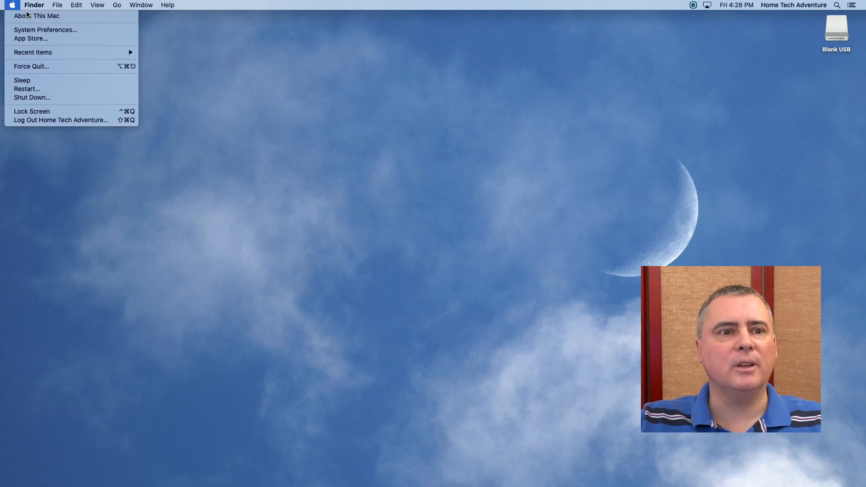
left_click(31, 38)
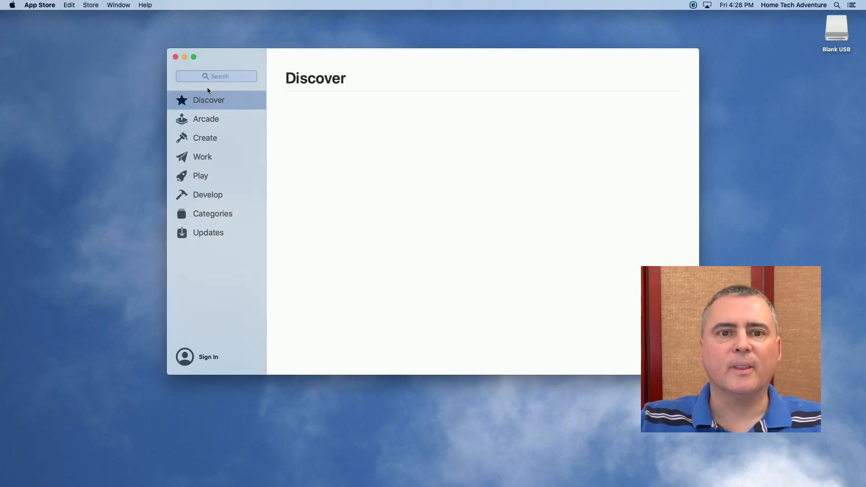
left_click(216, 76)
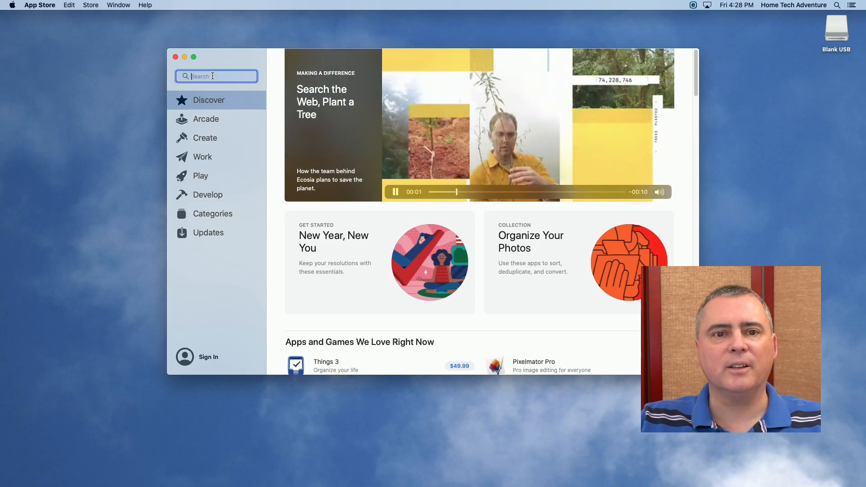
type("mac os catalina")
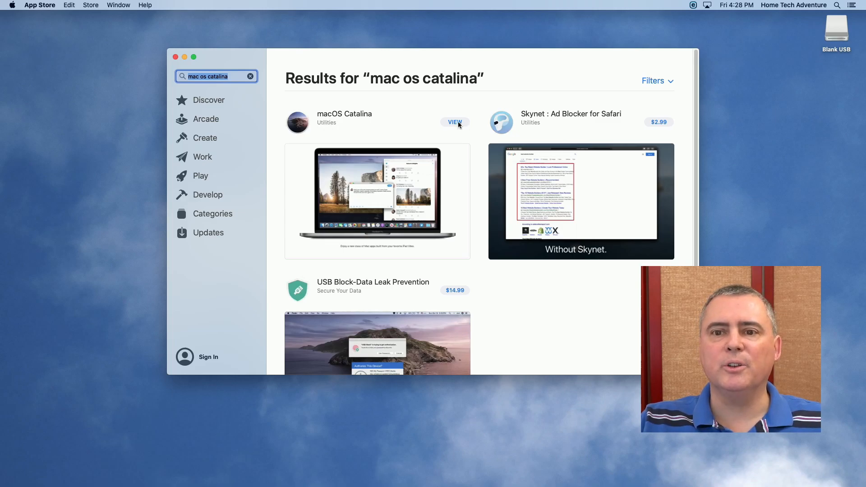
left_click(455, 121)
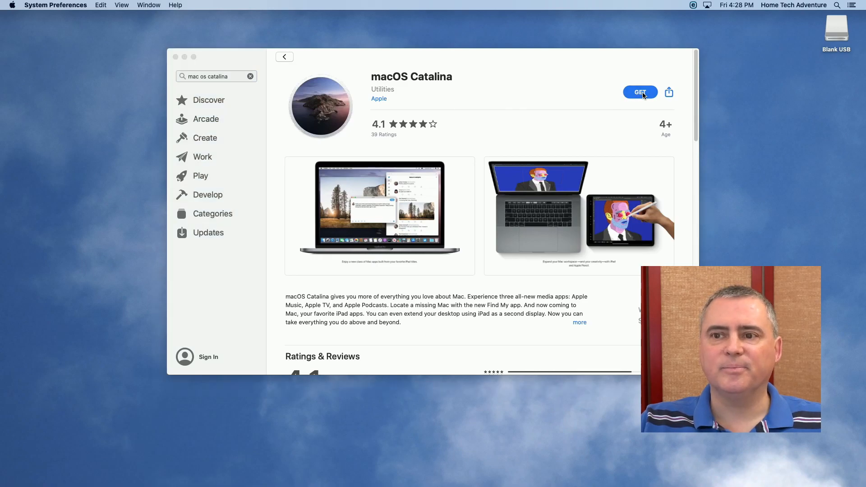
Step: Get macOS Catalina and confirm the 10.15.2 download in Software Update
left_click(640, 92)
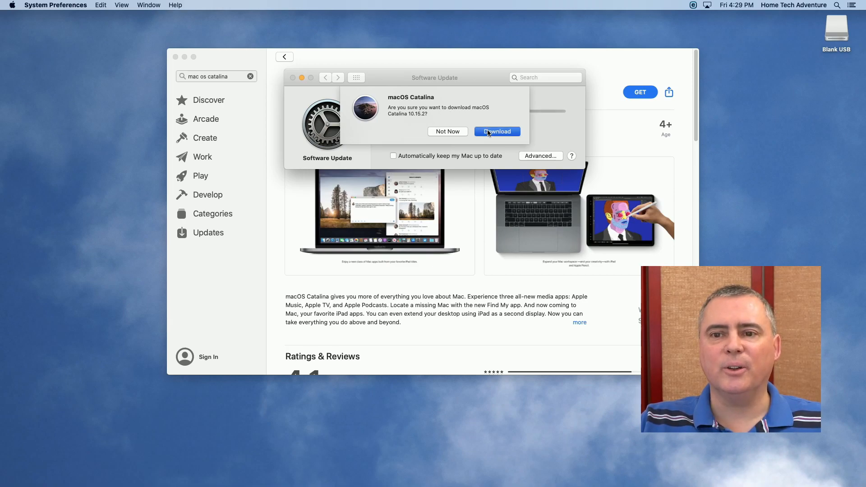
left_click(496, 132)
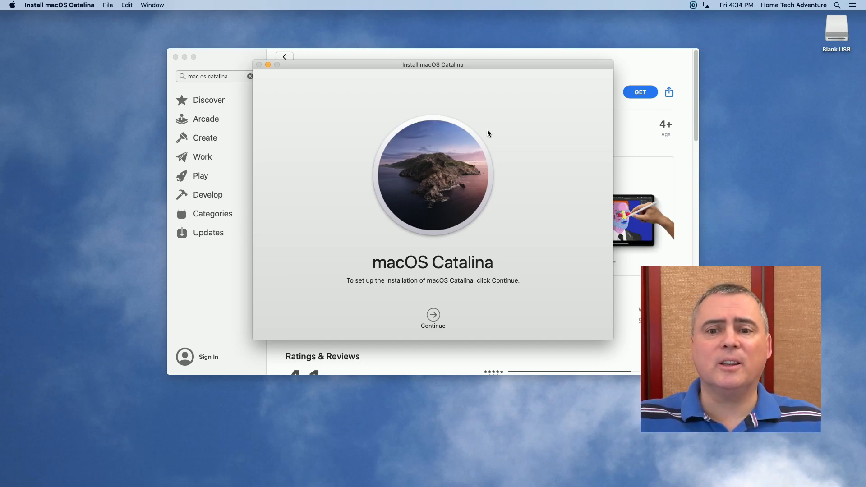
mouse_move(170, 20)
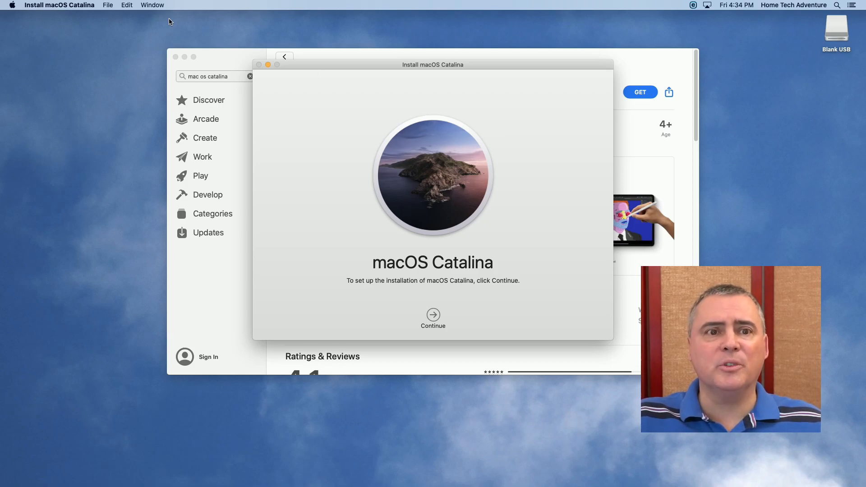
Step: Quit the Catalina installer, close Software Update and quit the App Store
left_click(60, 5)
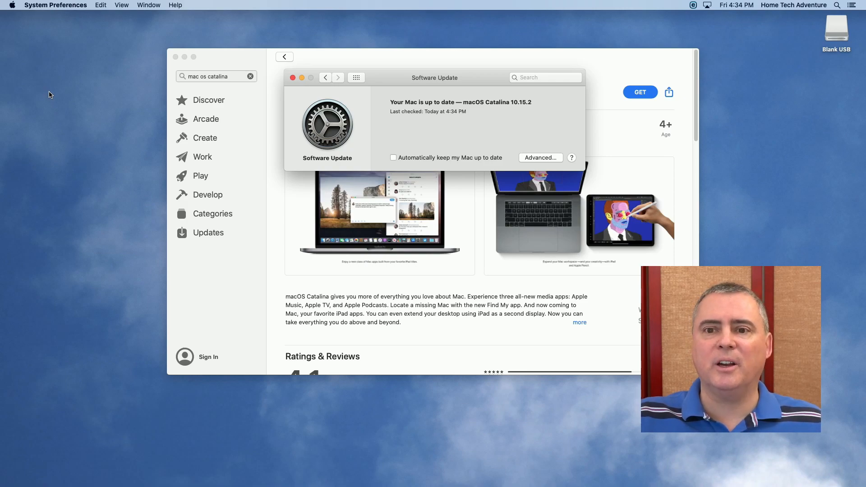
left_click(292, 77)
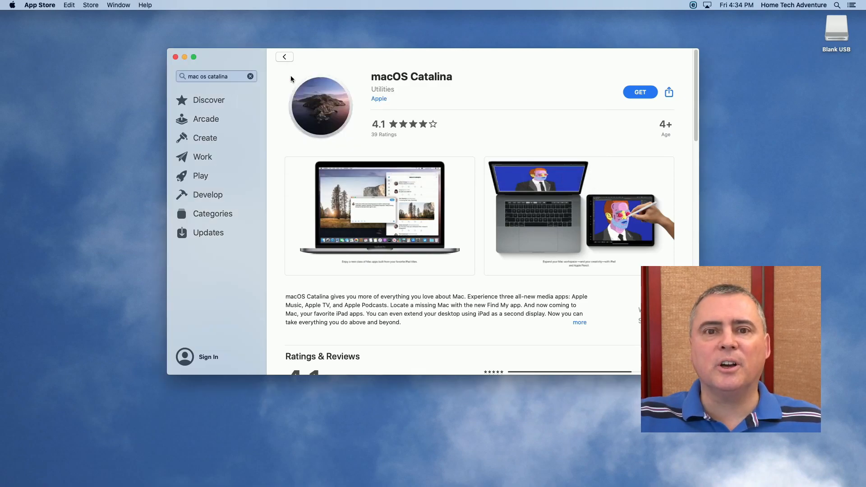
left_click(176, 57)
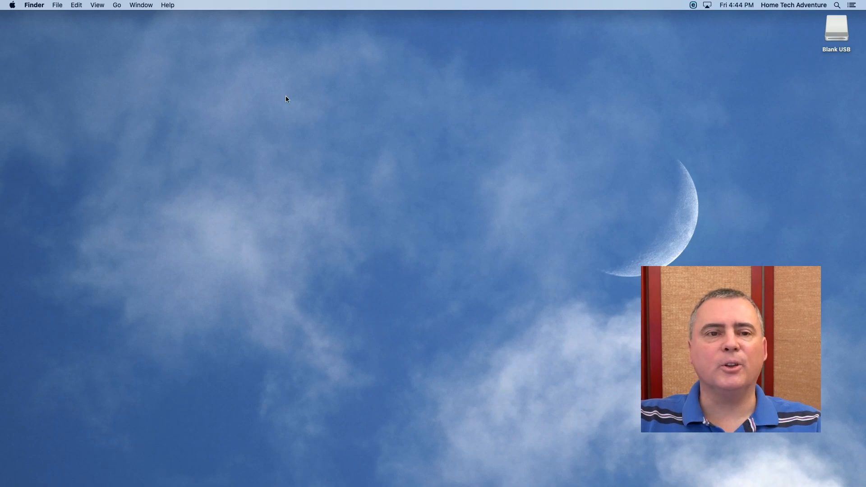
Step: Show Install macOS Catalina selected in Applications in a new Finder window
left_click(57, 5)
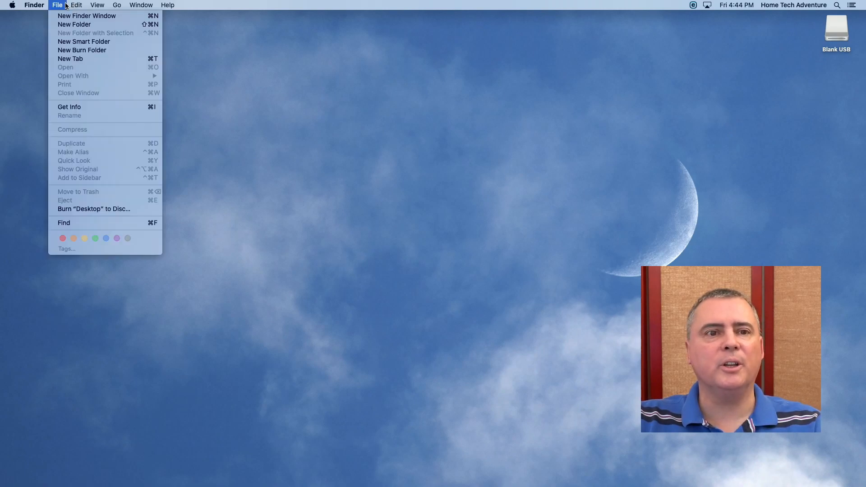
mouse_move(87, 15)
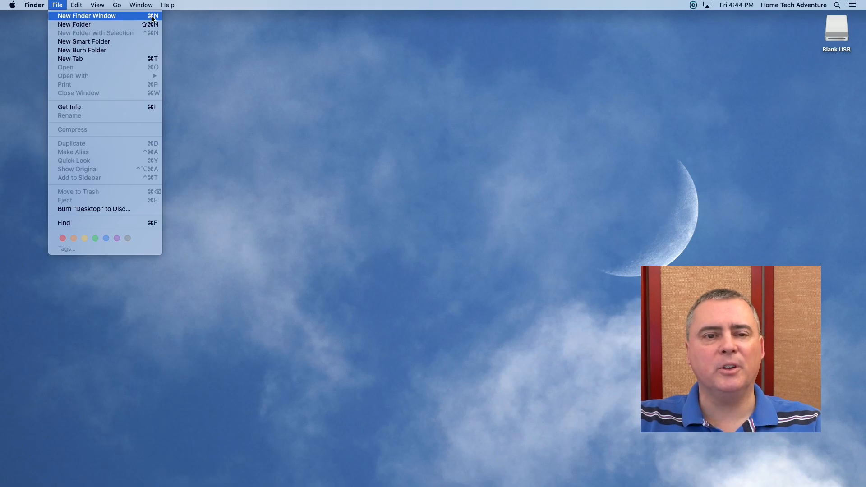
left_click(86, 15)
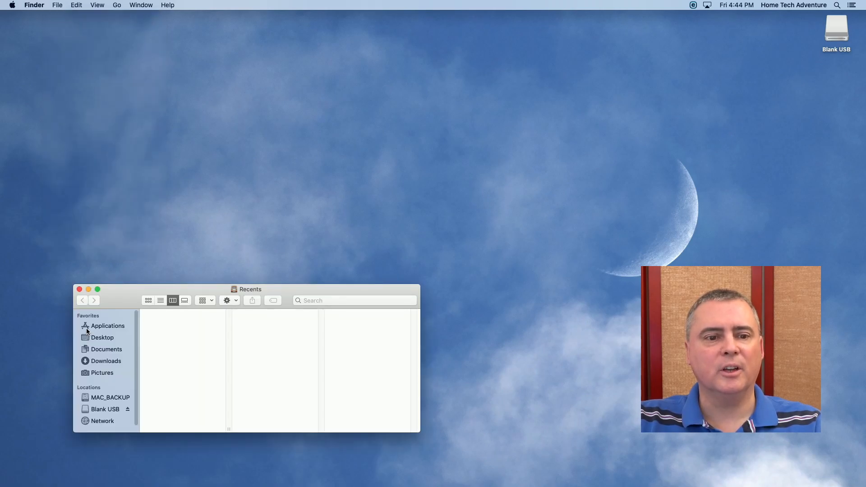
left_click(108, 326)
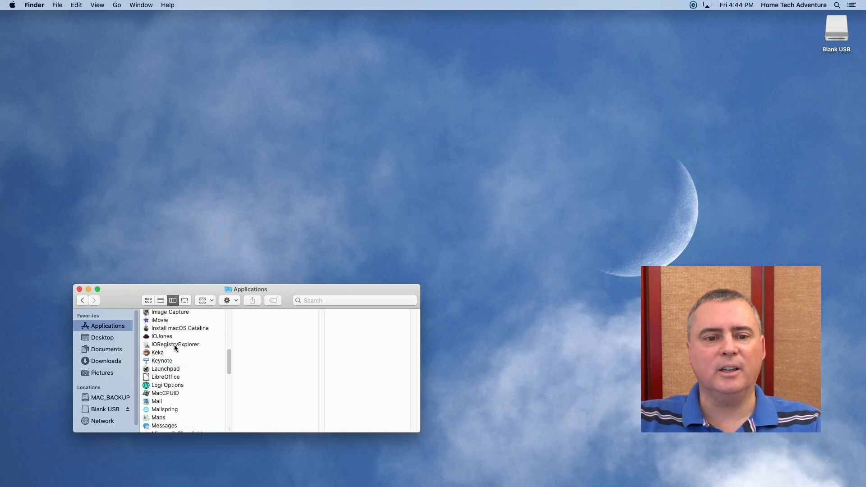
left_click(179, 329)
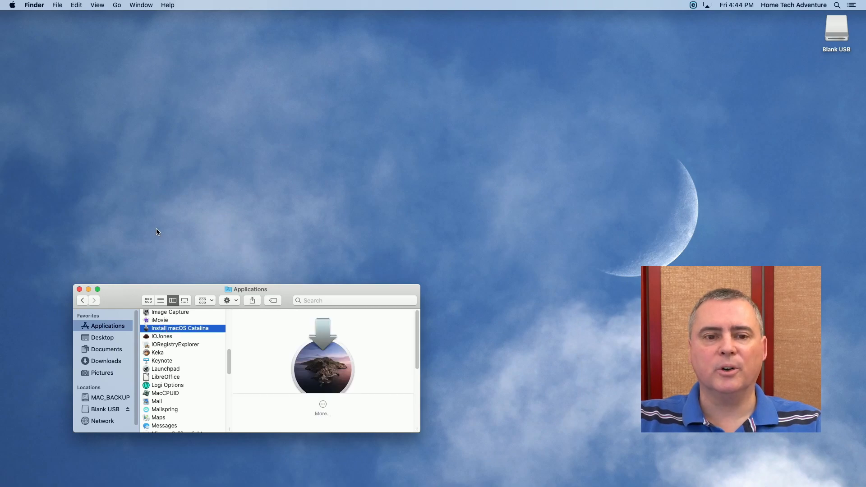
mouse_move(128, 248)
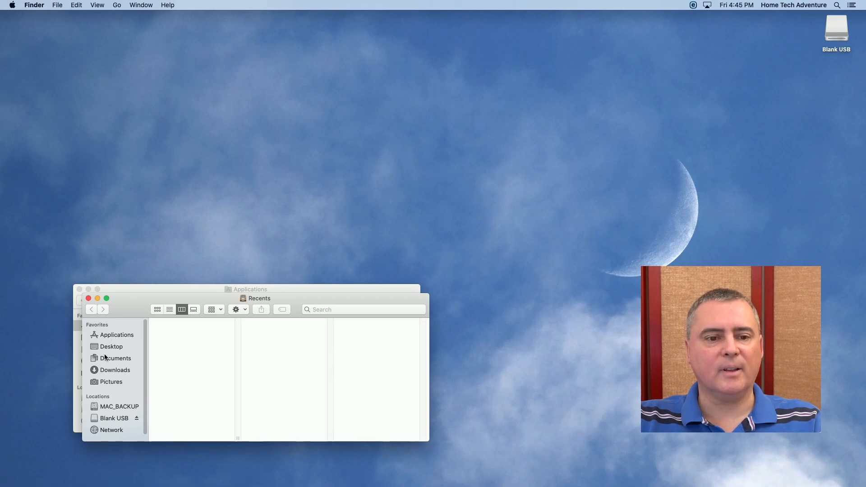
Step: Show the computer's drives via Go > Computer and select the Blank USB drive
left_click(116, 4)
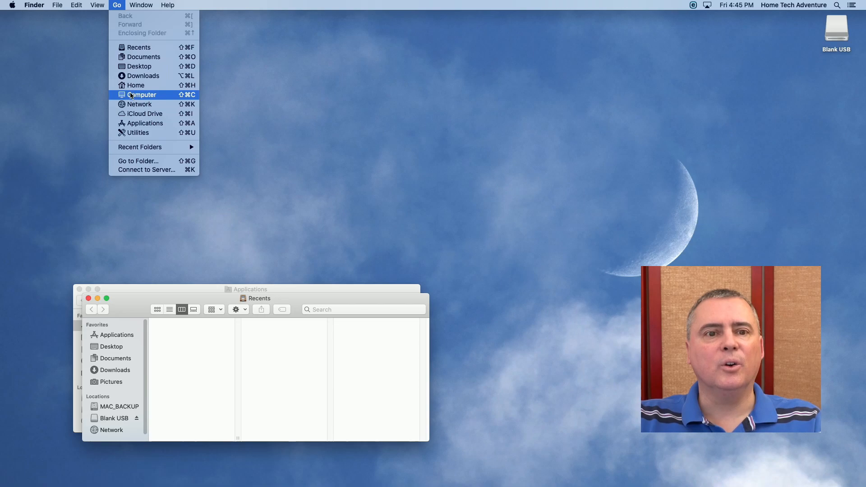
left_click(142, 95)
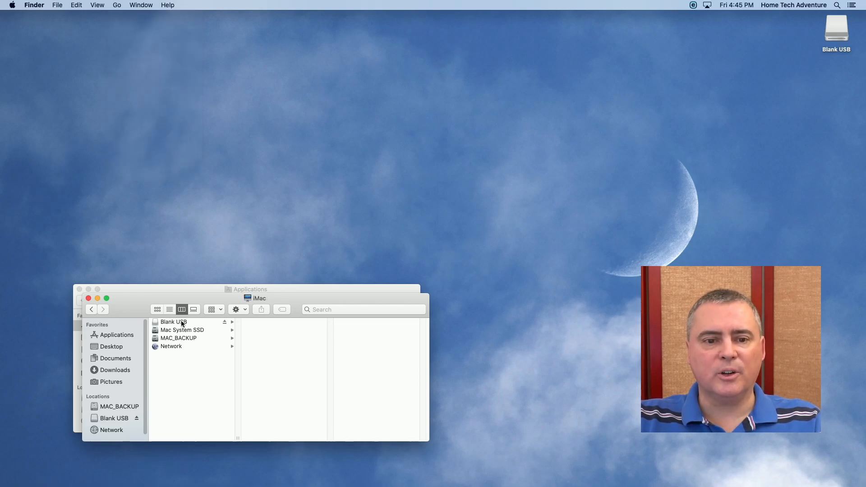
left_click(174, 321)
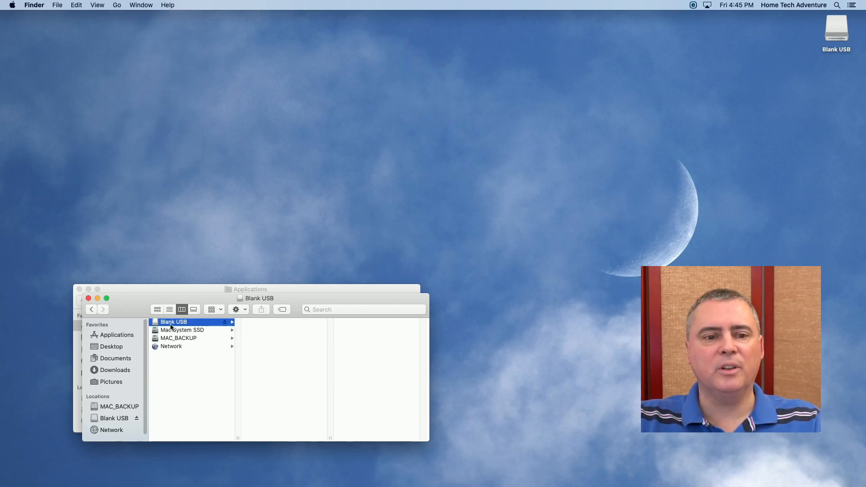
mouse_move(149, 204)
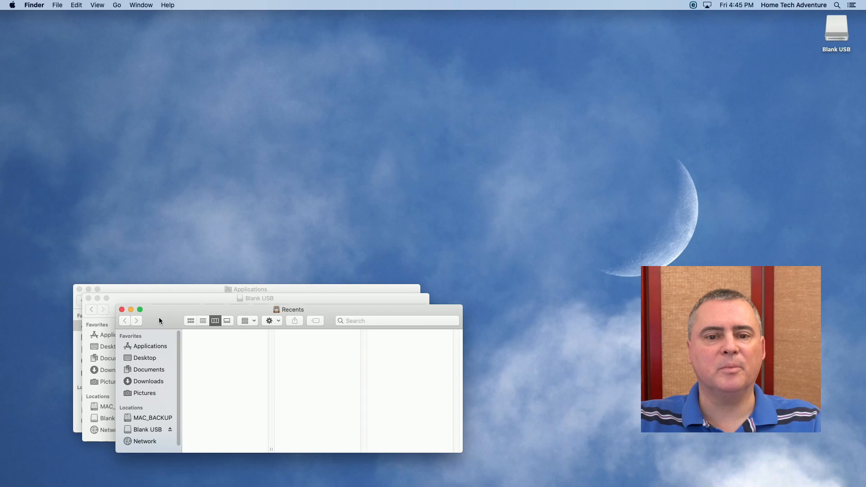
Step: Show the Catalina installer's package contents and go into Contents/Resources
left_click(151, 345)
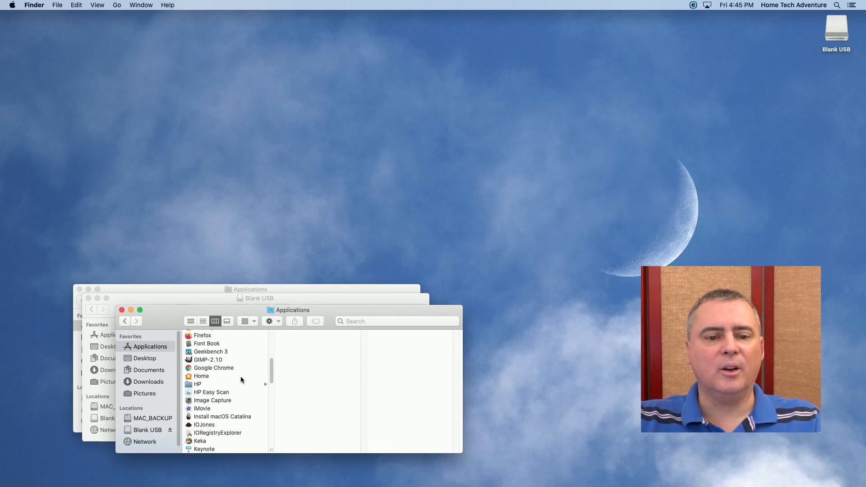
left_click(223, 408)
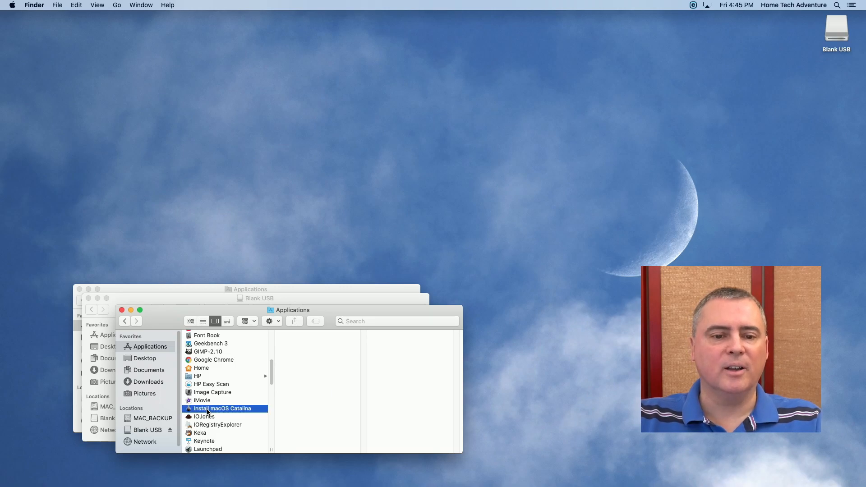
left_click(224, 408)
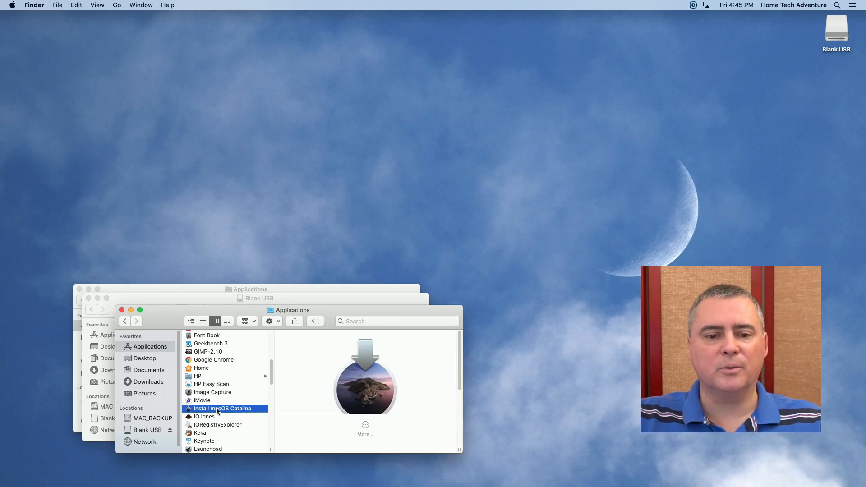
right_click(225, 408)
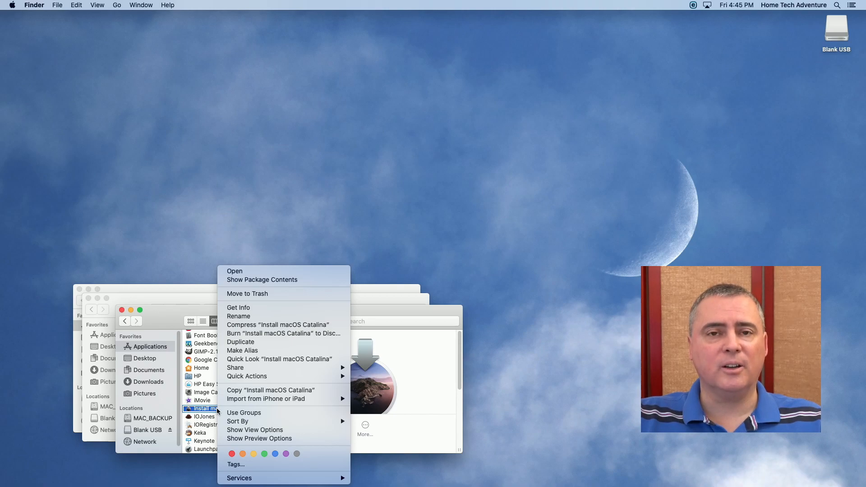
mouse_move(242, 350)
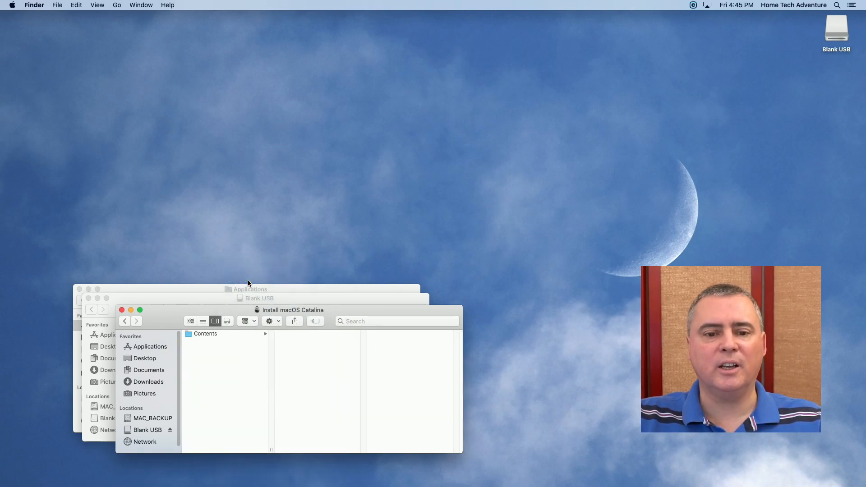
left_click(205, 334)
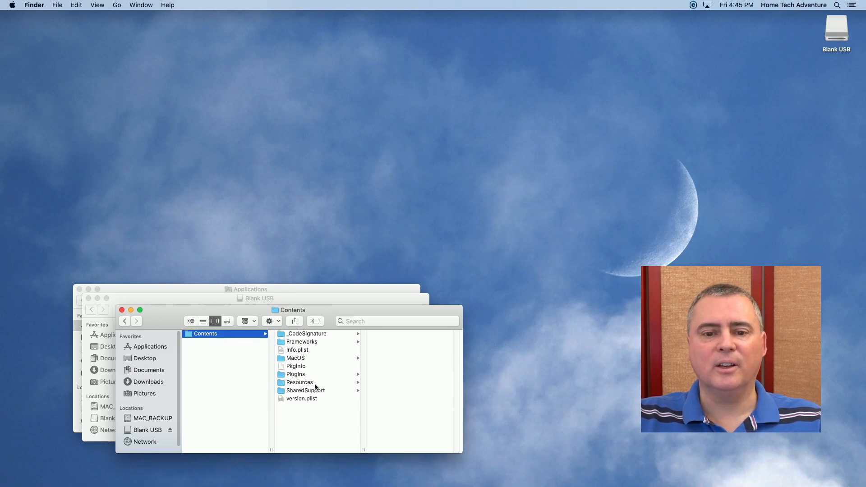
left_click(300, 382)
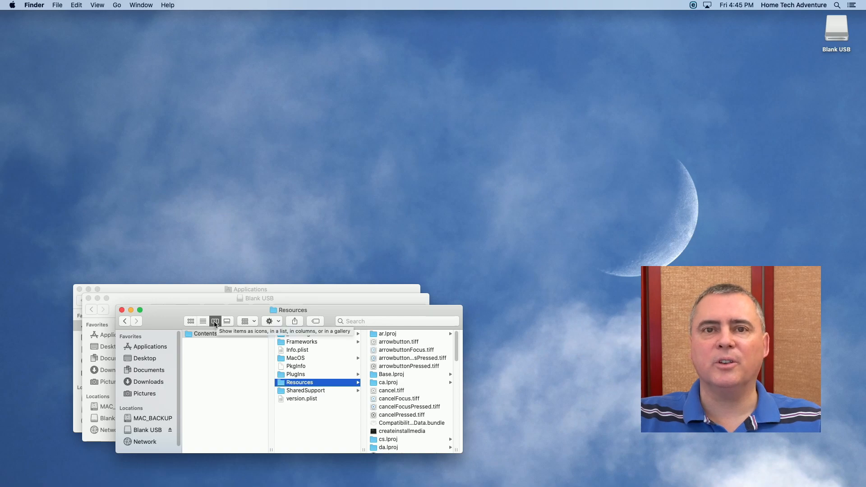
Step: Try list, icon and column views, then select and preview the createinstallmedia tool
left_click(203, 321)
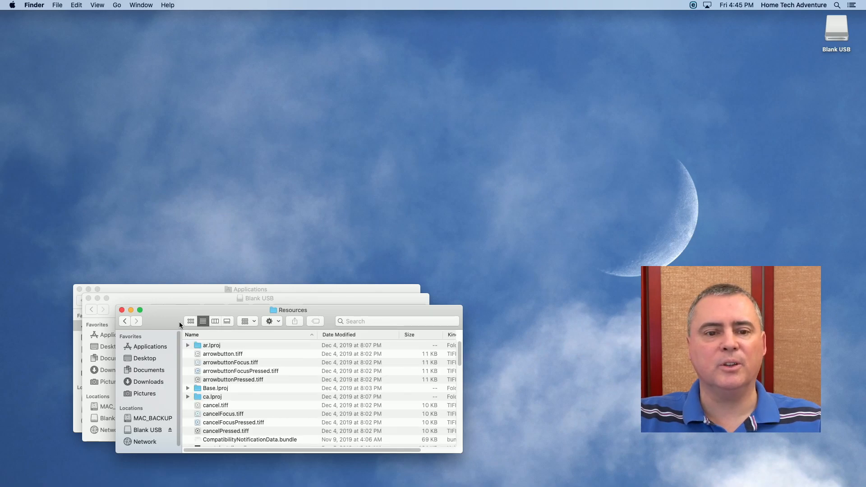
left_click(226, 322)
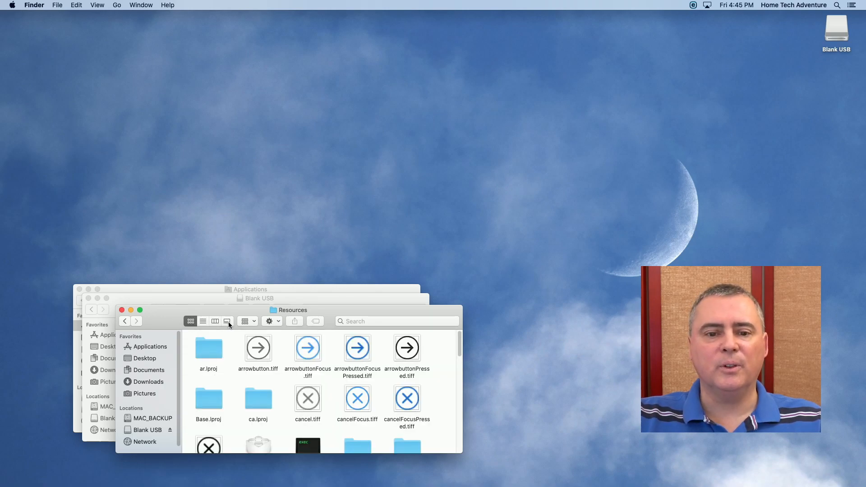
left_click(215, 321)
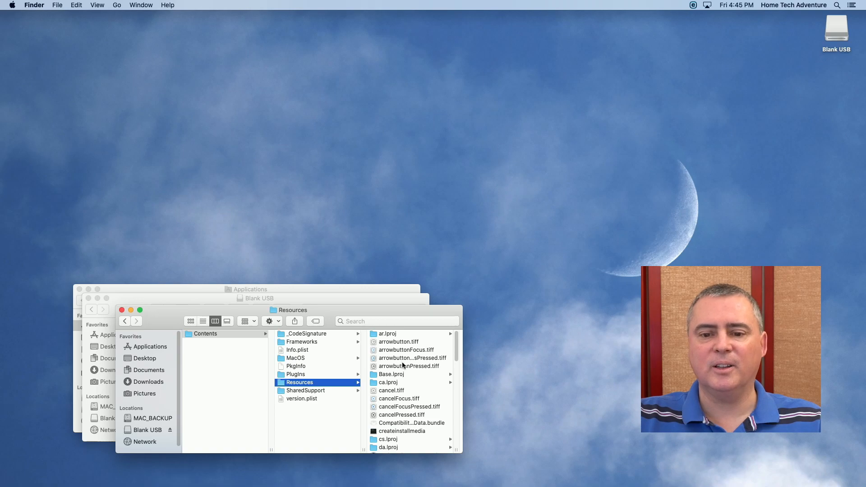
scroll("down", 3)
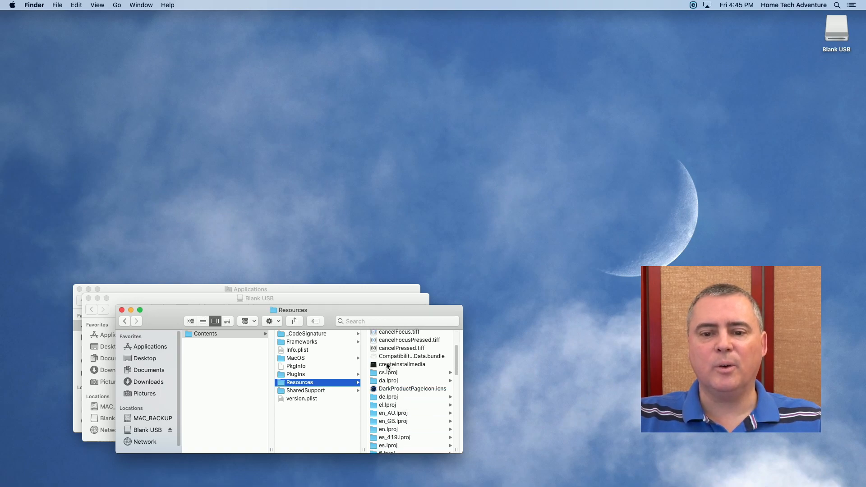
left_click(402, 363)
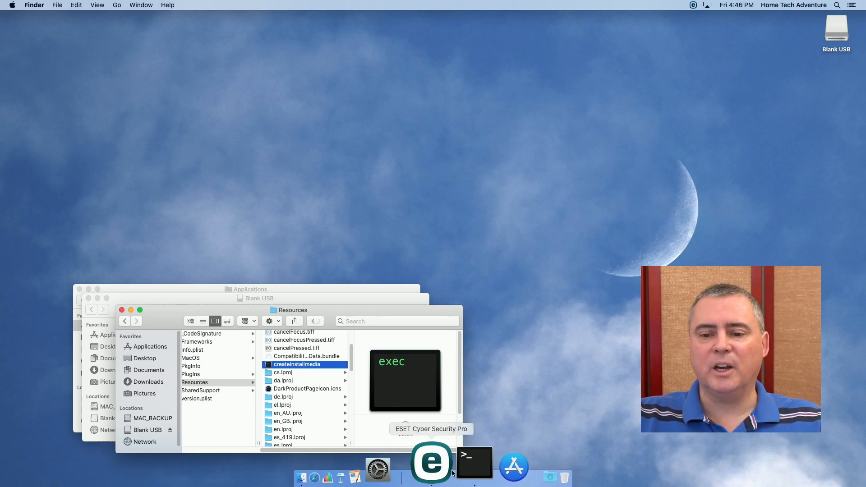
Step: In a widened Terminal, start 'sudo createinstallmedia --volume /Volumes/Blank\ USB'
left_click(473, 463)
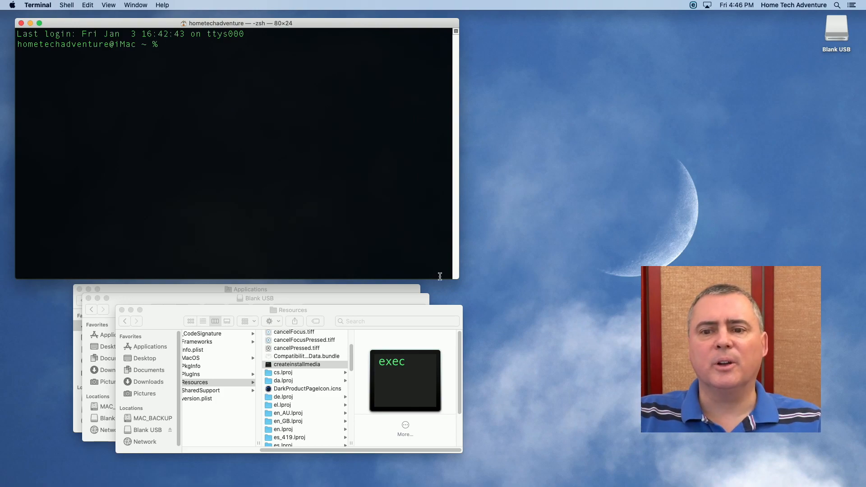
left_click_drag(457, 280, 617, 277)
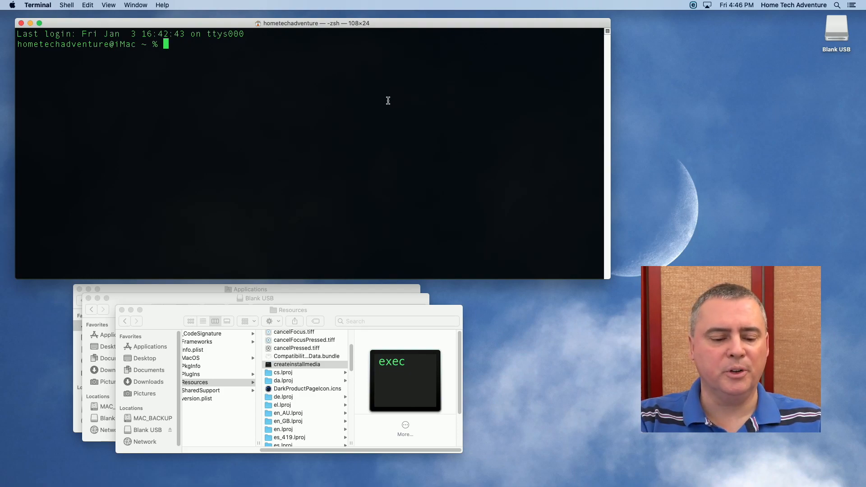
type("sudo")
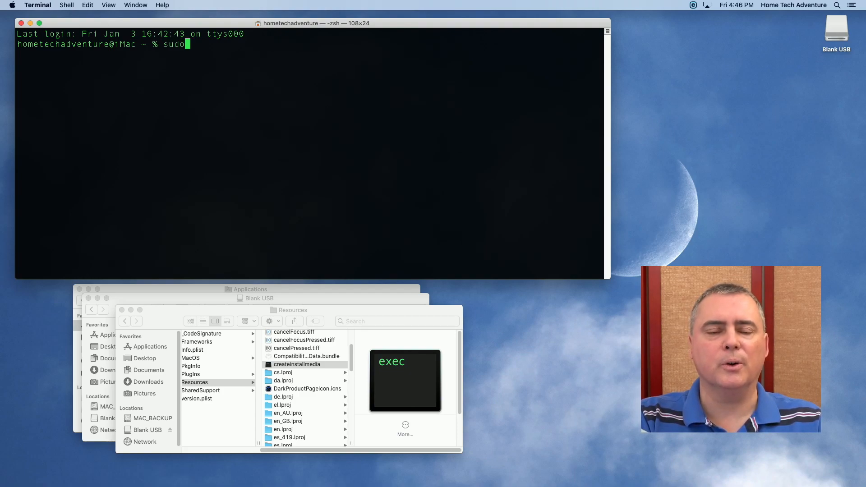
type("\" \"")
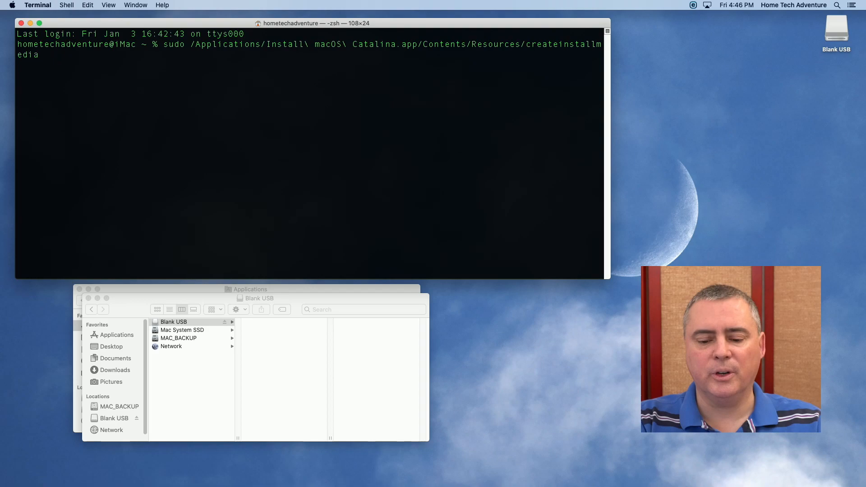
type("--volume")
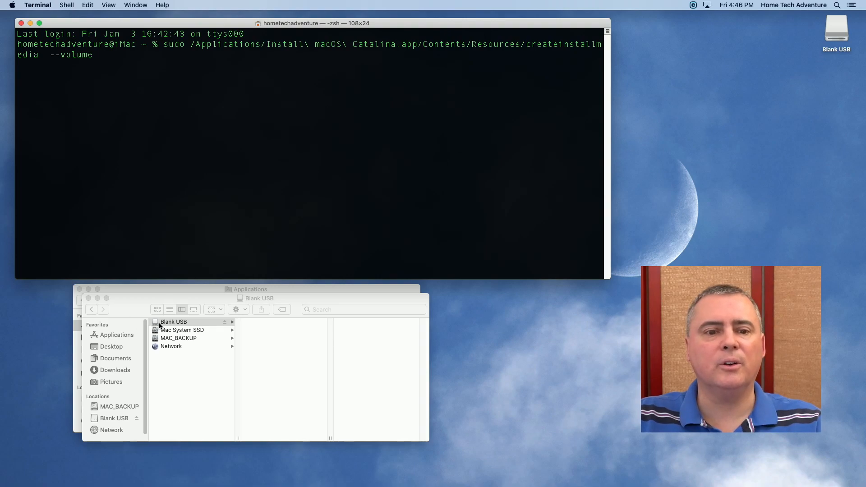
type("/Volumes/Blank\\ USB")
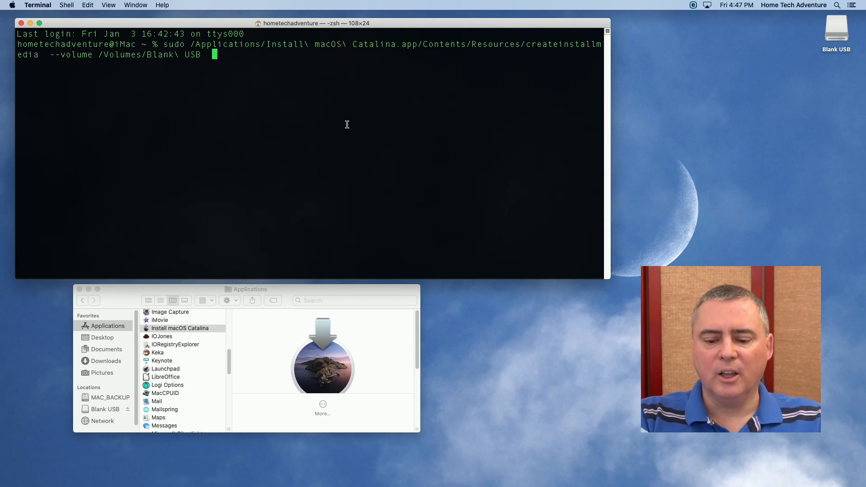
Step: Append '--applicationpath /Applications/Install\ macOS\ Catalina.app --nointeraction' to the command
type("--")
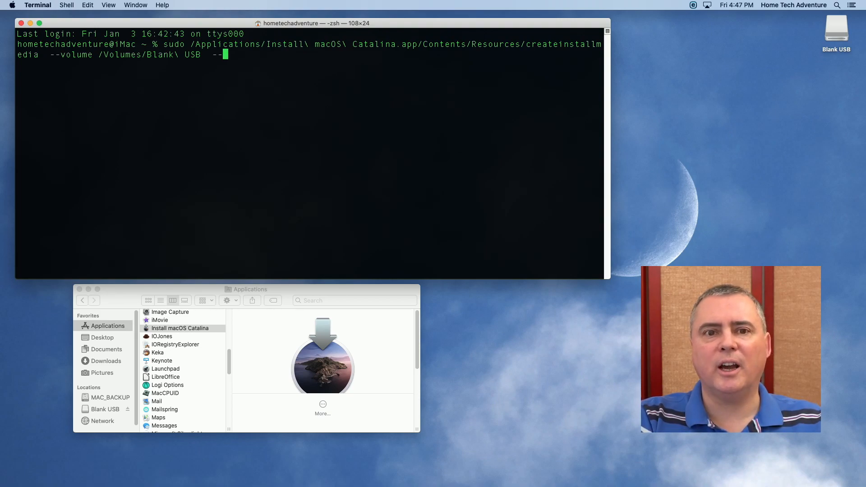
type("a")
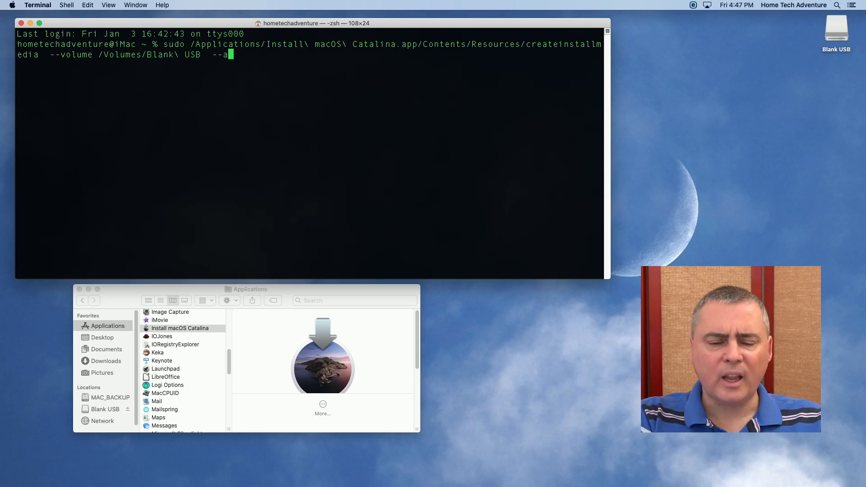
type("pplicatio")
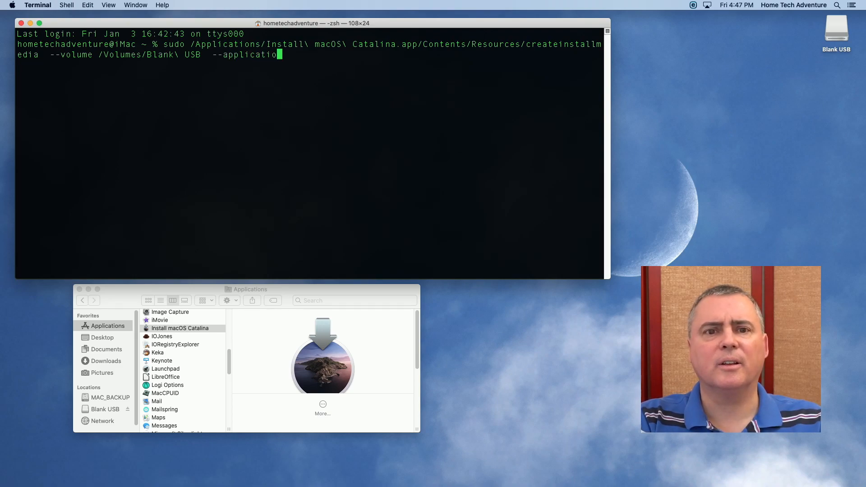
type("path /Applications/Install\\ macOS\\ Catalina.app")
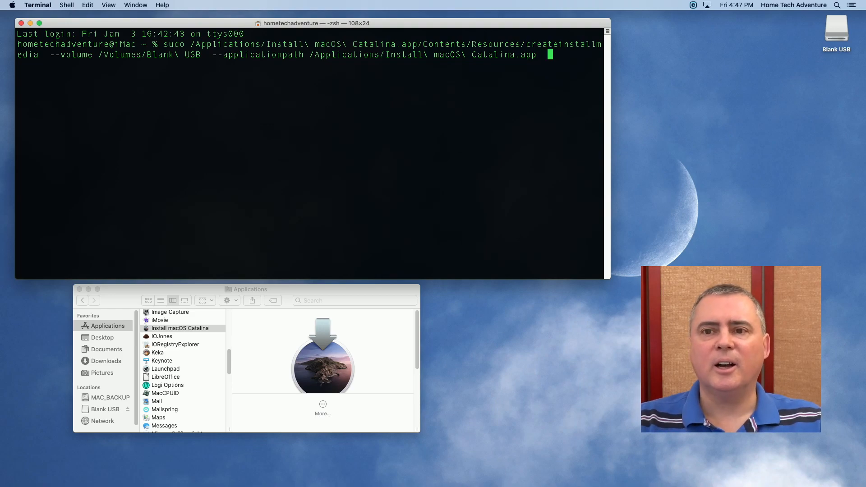
type("--no")
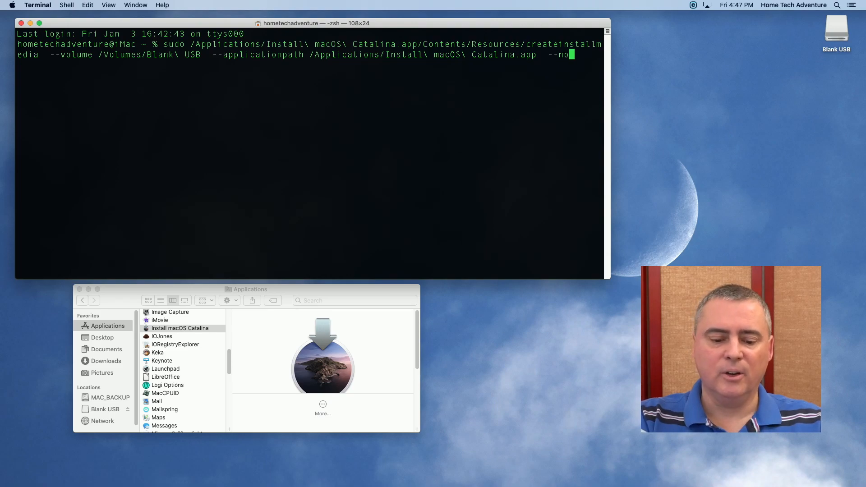
type("interaction")
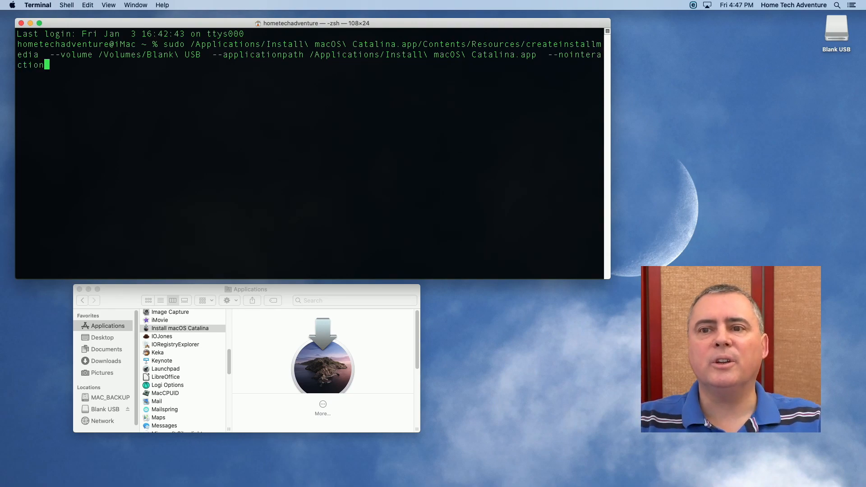
left_click_drag(607, 281, 574, 293)
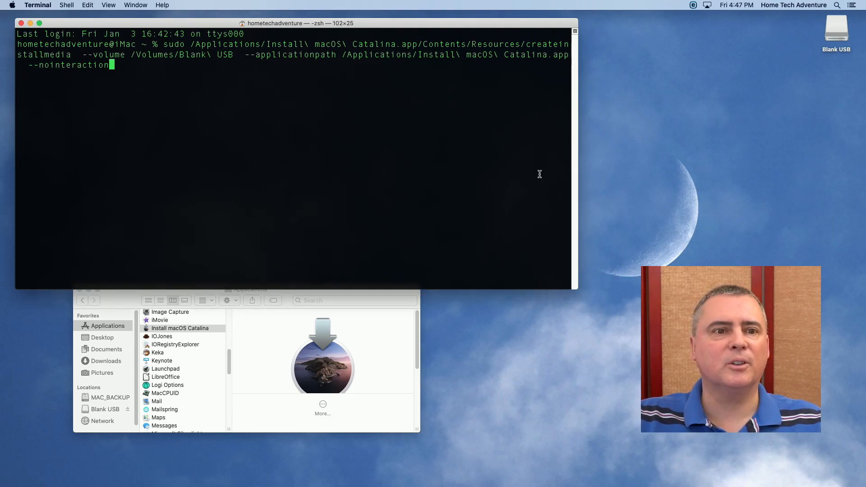
mouse_move(601, 50)
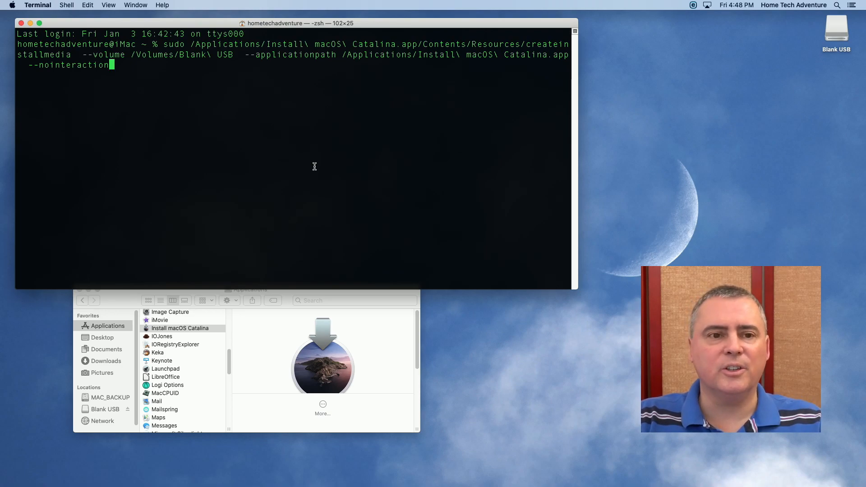
Step: Run createinstallmedia with the admin password, dismissing the ESET new-device alert with No action
key("enter")
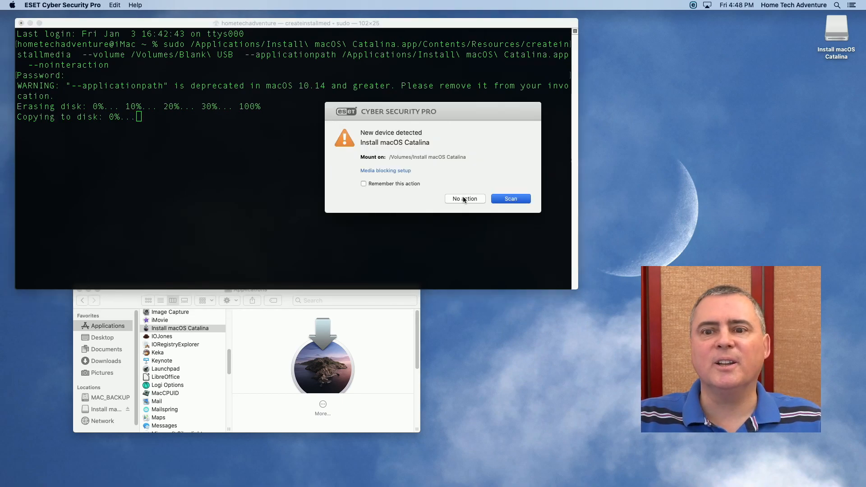
left_click(465, 199)
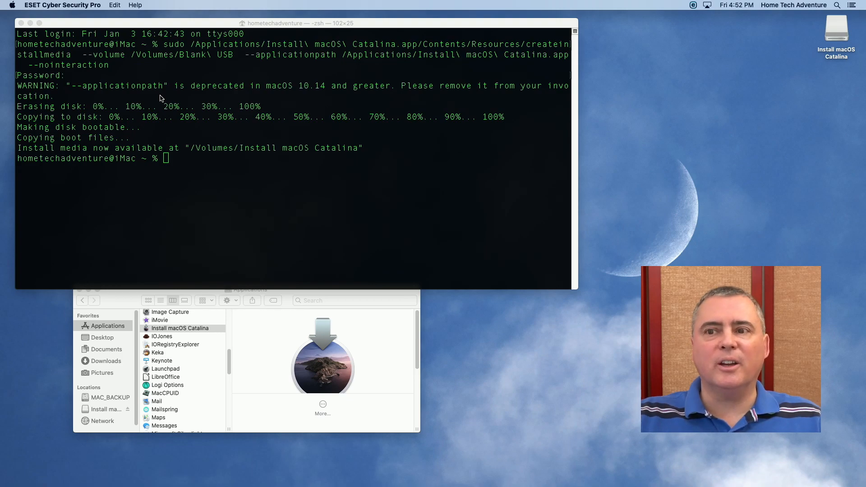
mouse_move(792, 126)
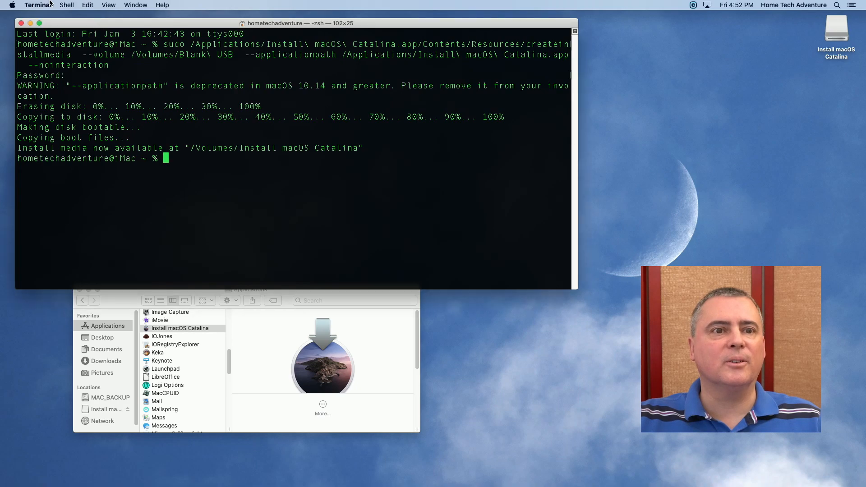
Step: Quit Terminal and close the Applications Finder window
left_click(38, 5)
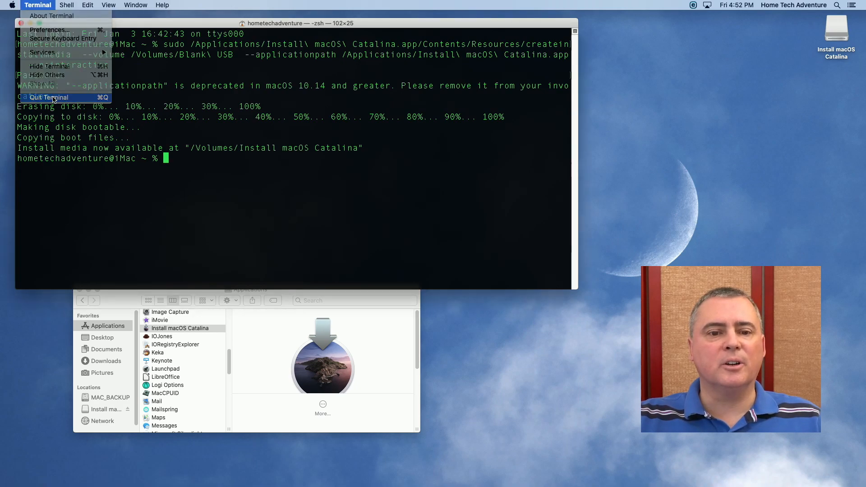
left_click(48, 97)
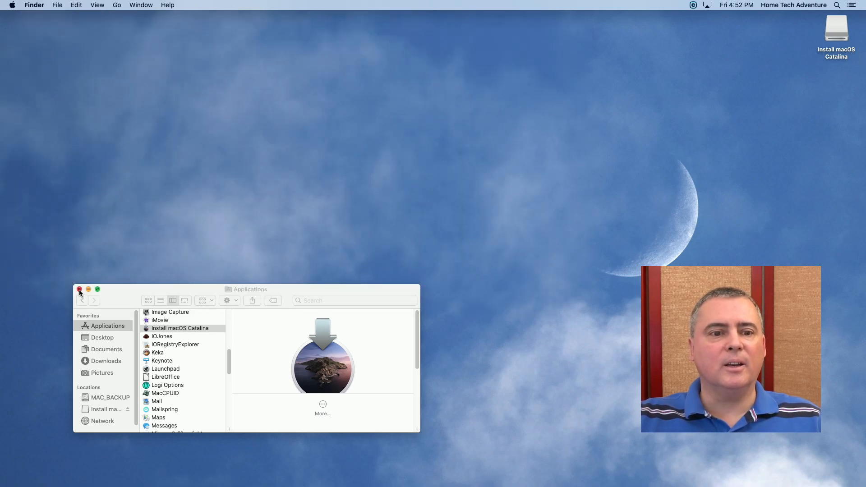
left_click(80, 290)
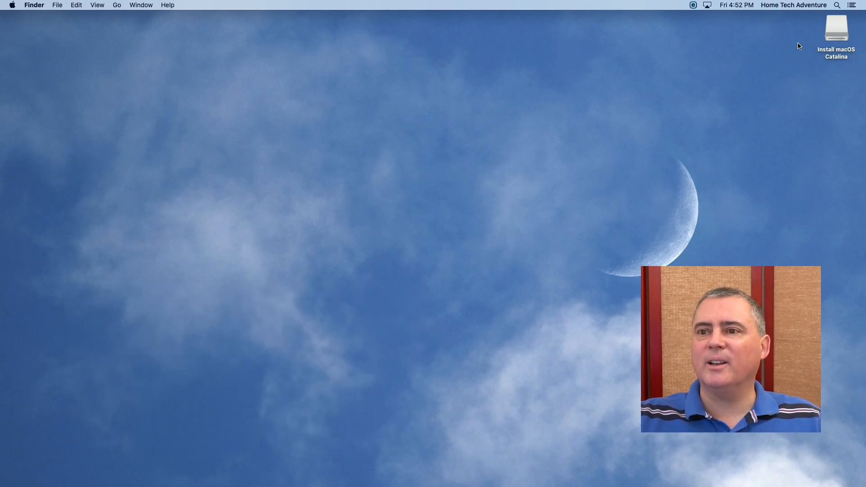
Step: Eject the Install macOS Catalina drive from the desktop
right_click(836, 28)
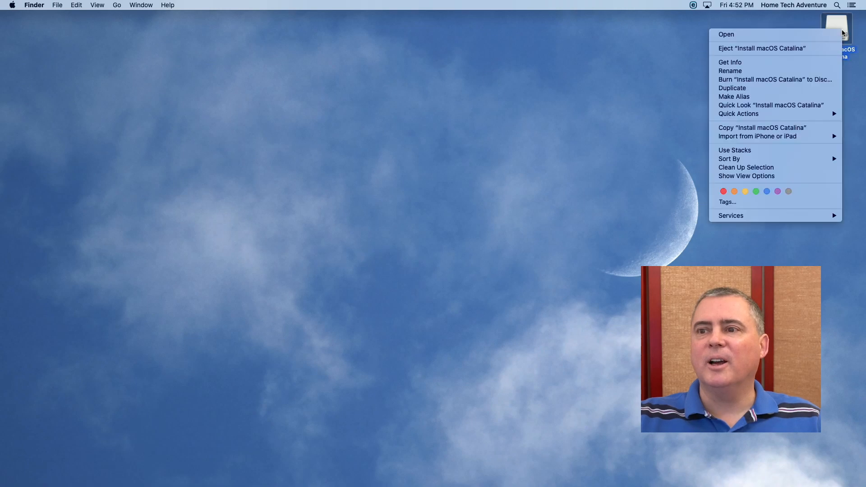
mouse_move(763, 47)
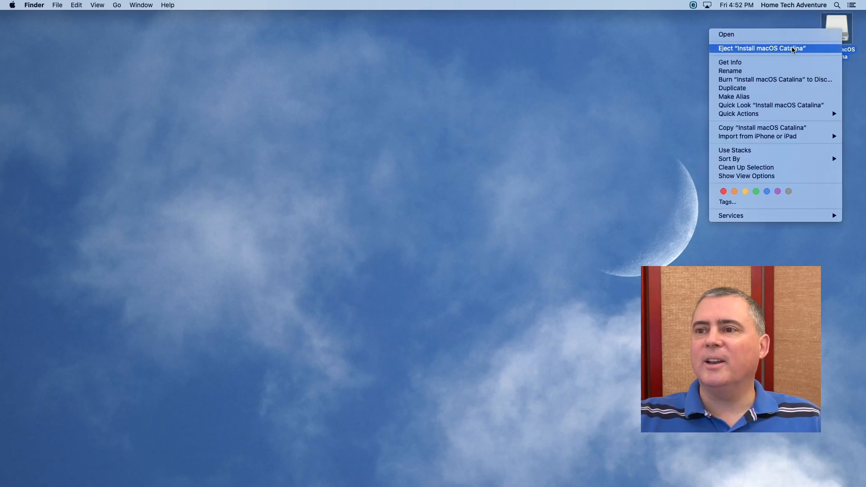
left_click(761, 48)
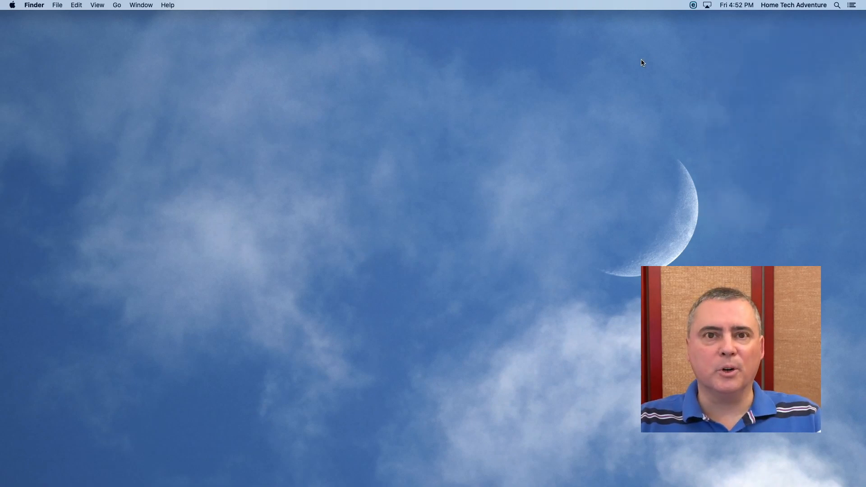